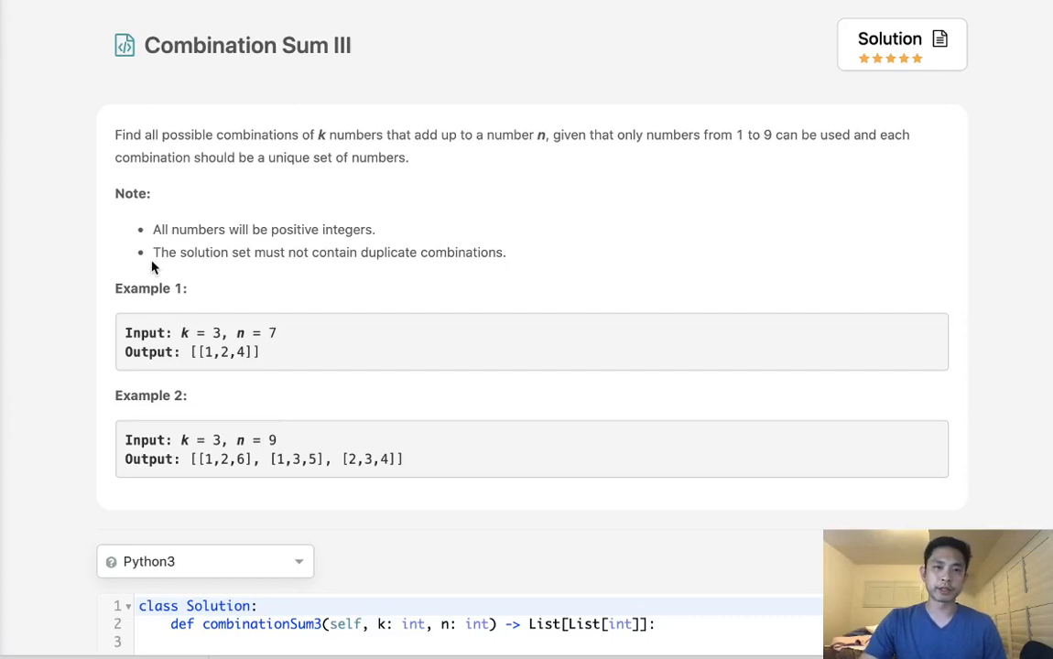
{"action": "mouse_move", "coordinate": [348, 70]}
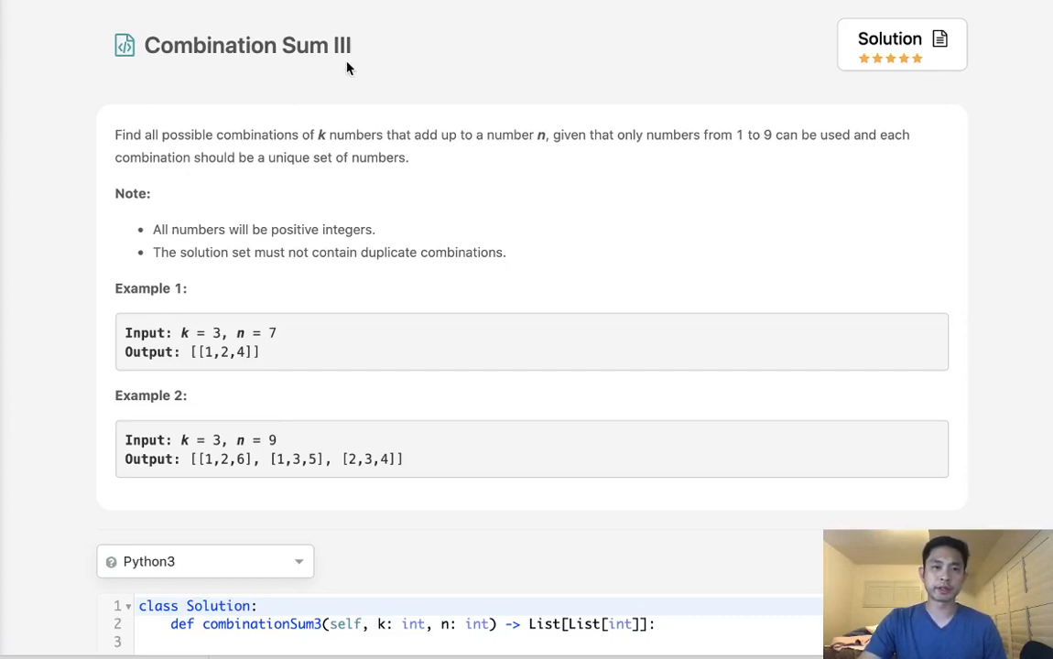
{"action": "mouse_move", "coordinate": [346, 147]}
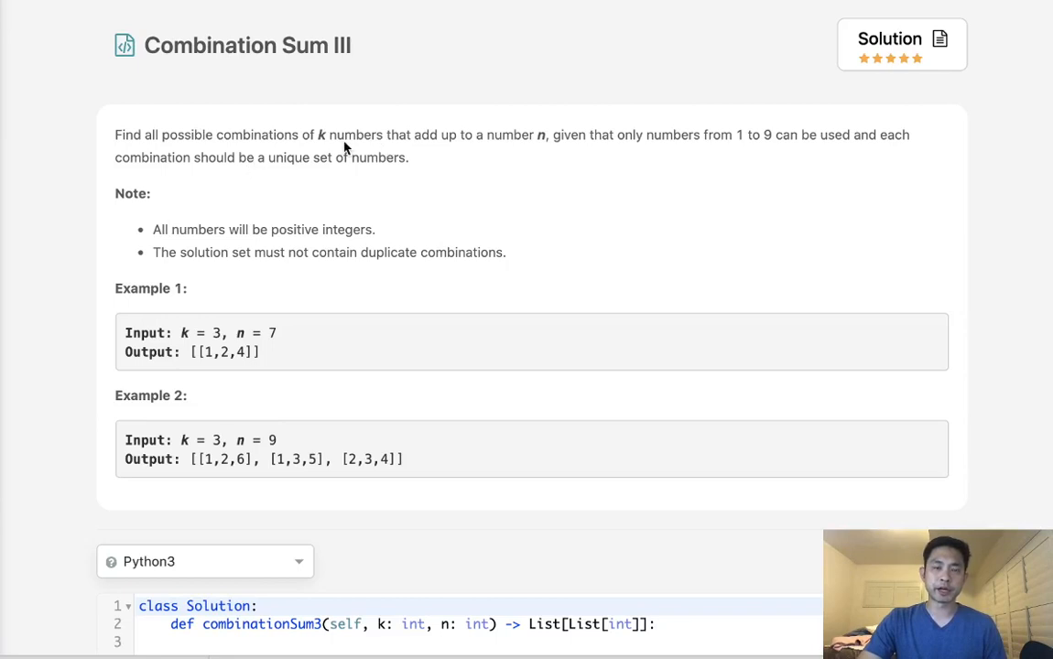
{"action": "mouse_move", "coordinate": [430, 159]}
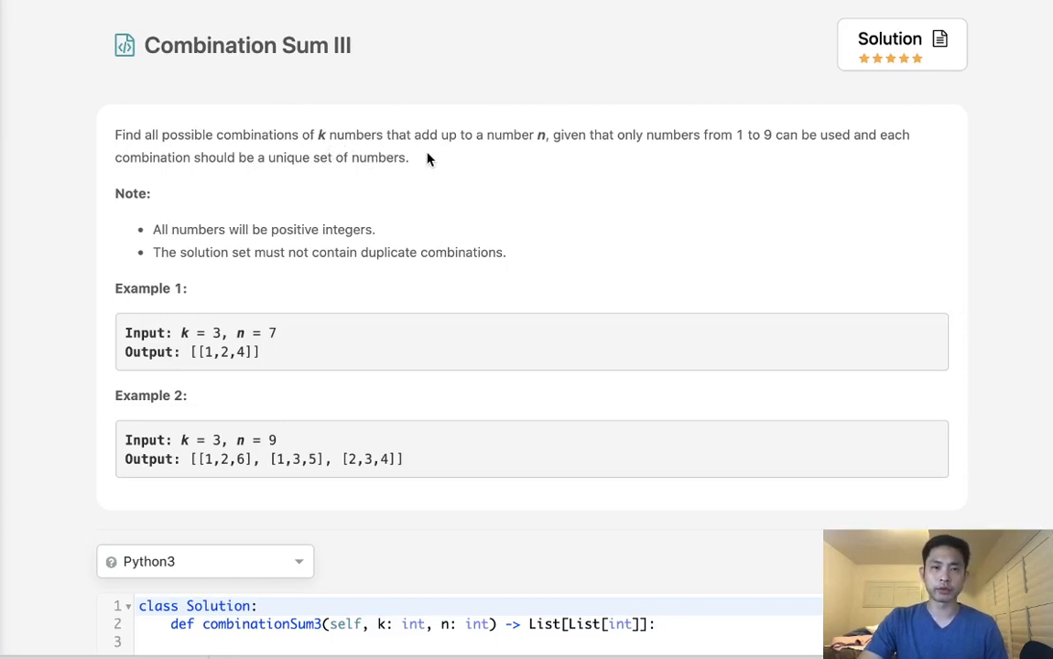
{"action": "mouse_move", "coordinate": [546, 150]}
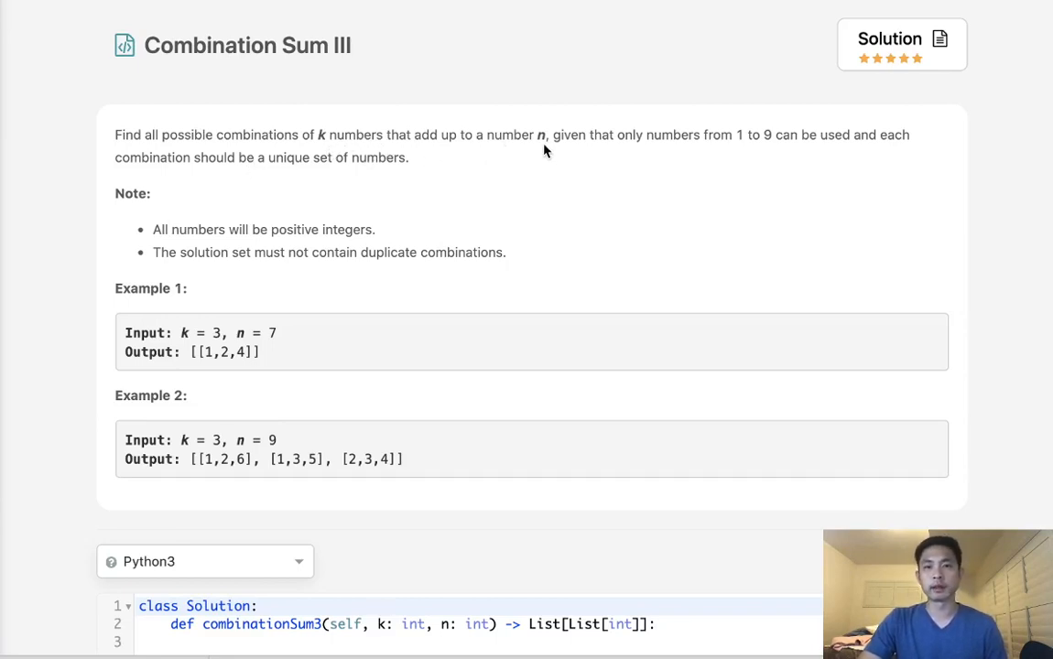
{"action": "mouse_move", "coordinate": [809, 150]}
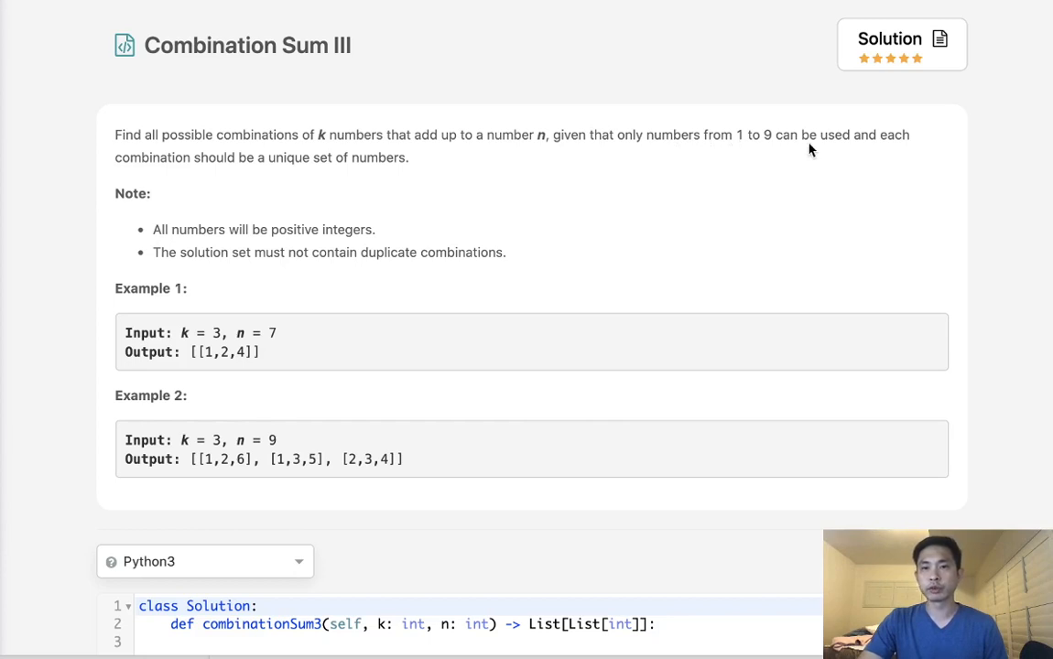
{"action": "mouse_move", "coordinate": [424, 137]}
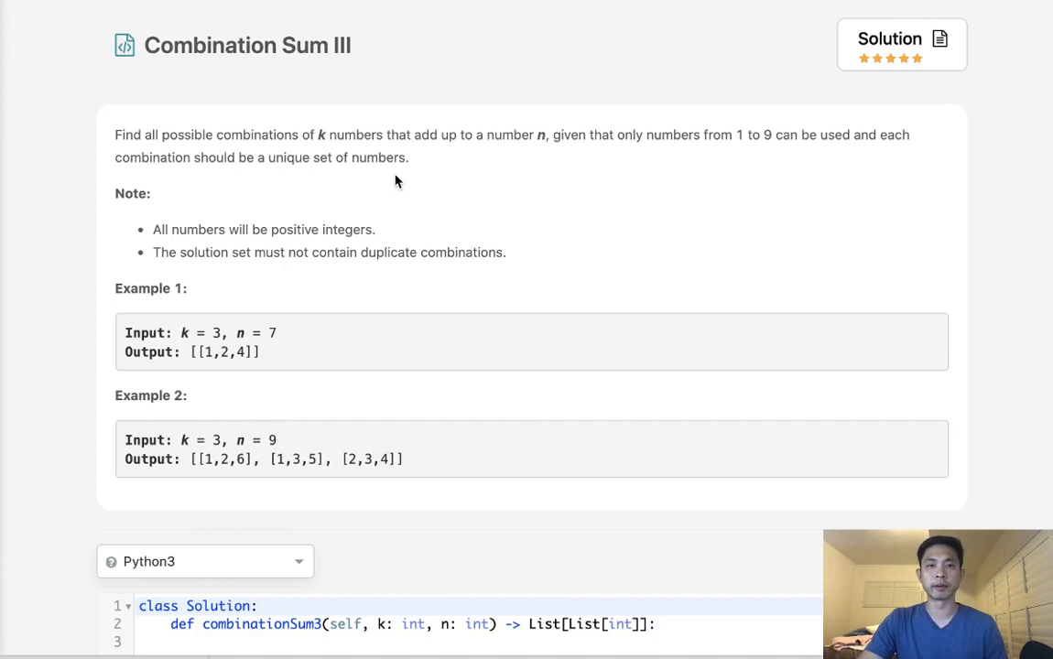
{"action": "mouse_move", "coordinate": [601, 161]}
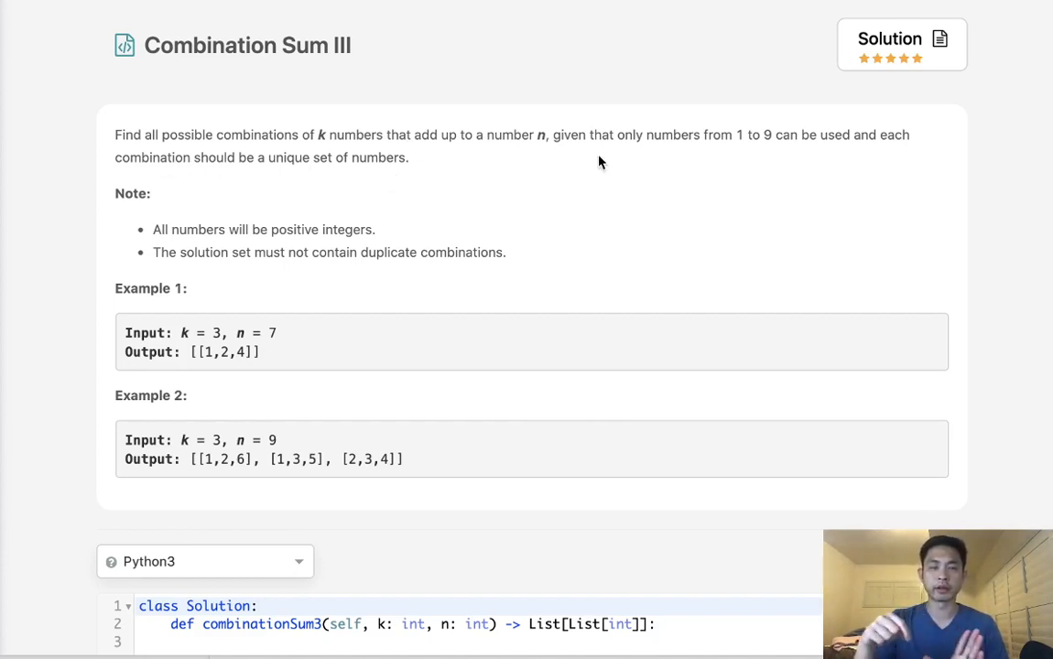
{"action": "mouse_move", "coordinate": [355, 172]}
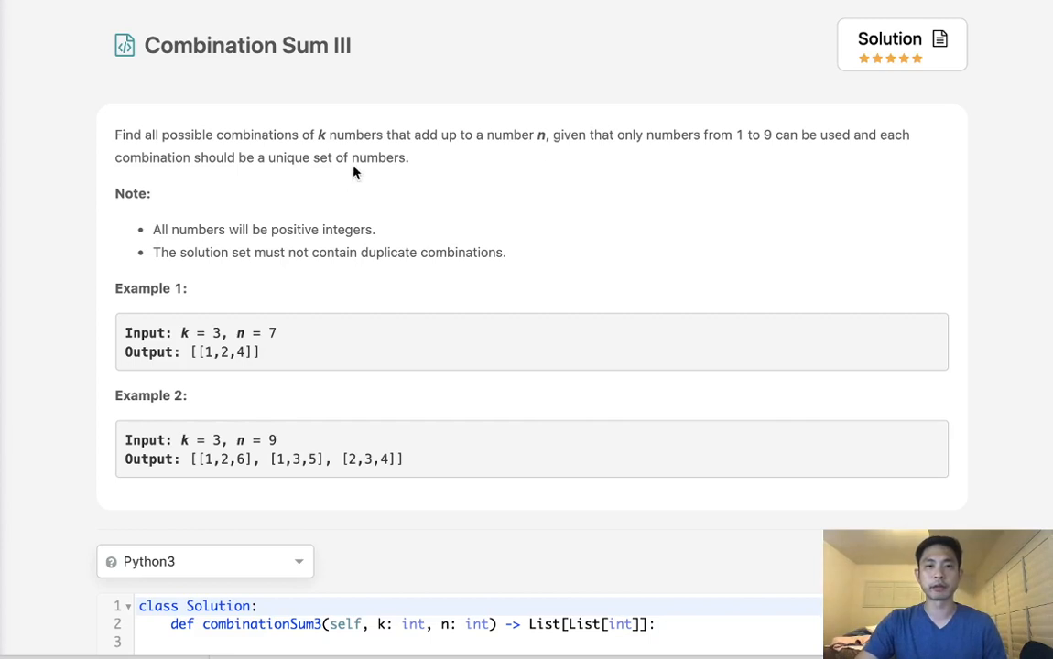
- Scroll down past the examples to reach the Python3 editor stub
{"action": "scroll", "scroll_direction": "down", "scroll_amount": 3}
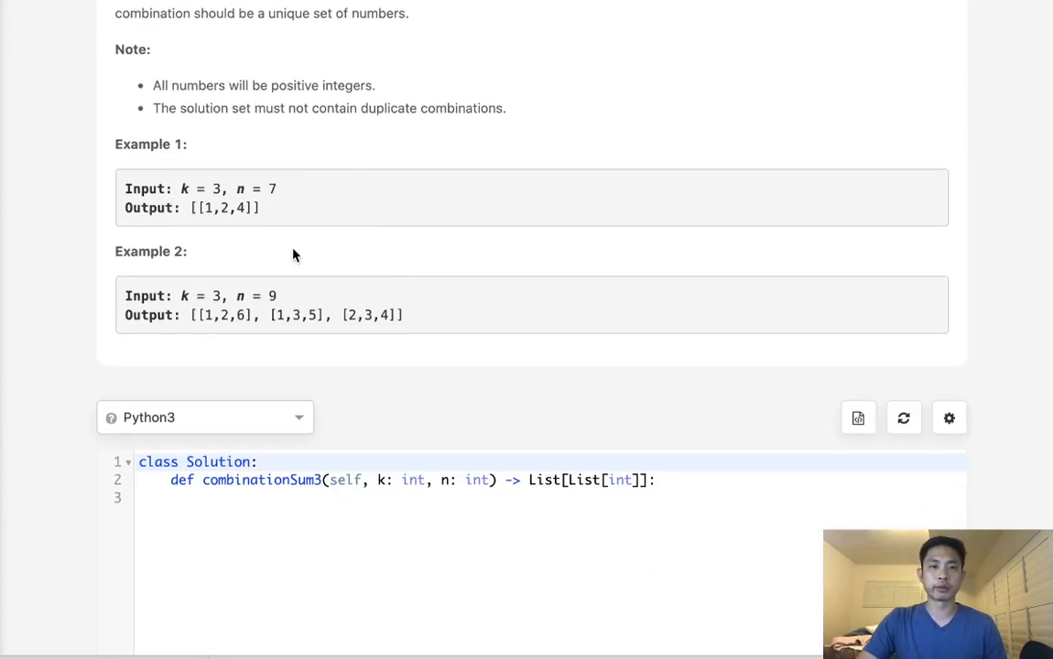
{"action": "mouse_move", "coordinate": [248, 199]}
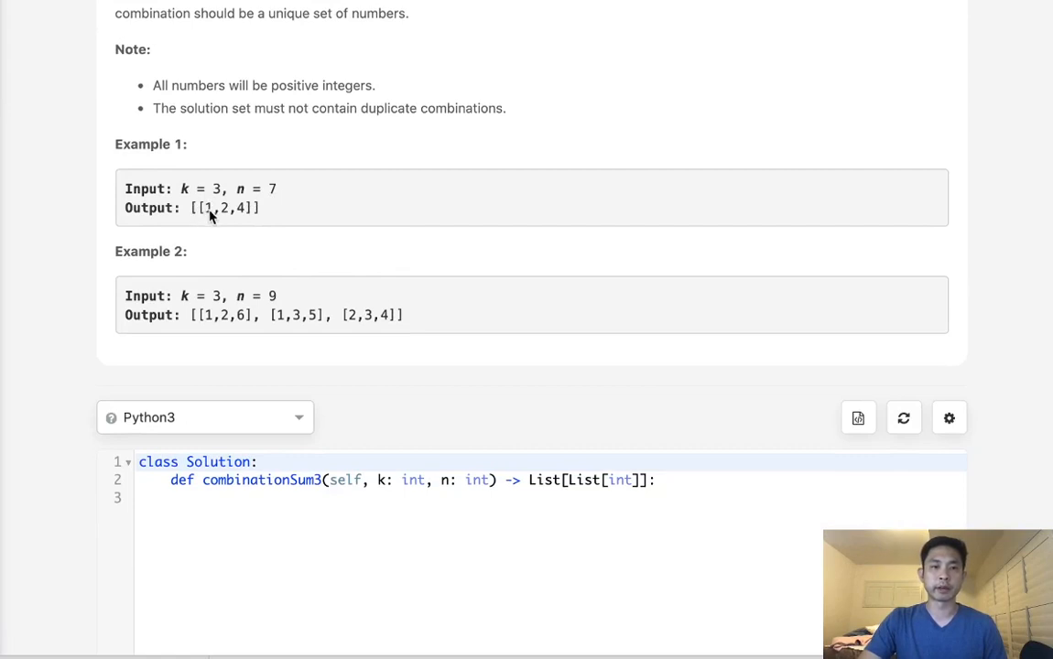
{"action": "mouse_move", "coordinate": [245, 216]}
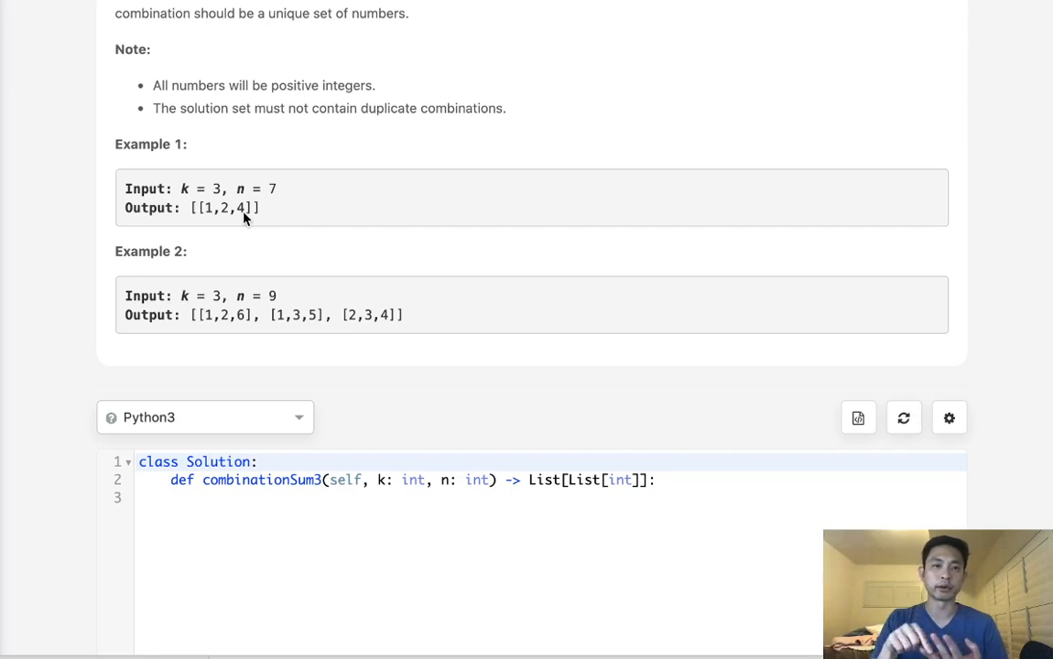
{"action": "scroll", "scroll_direction": "down", "scroll_amount": 3}
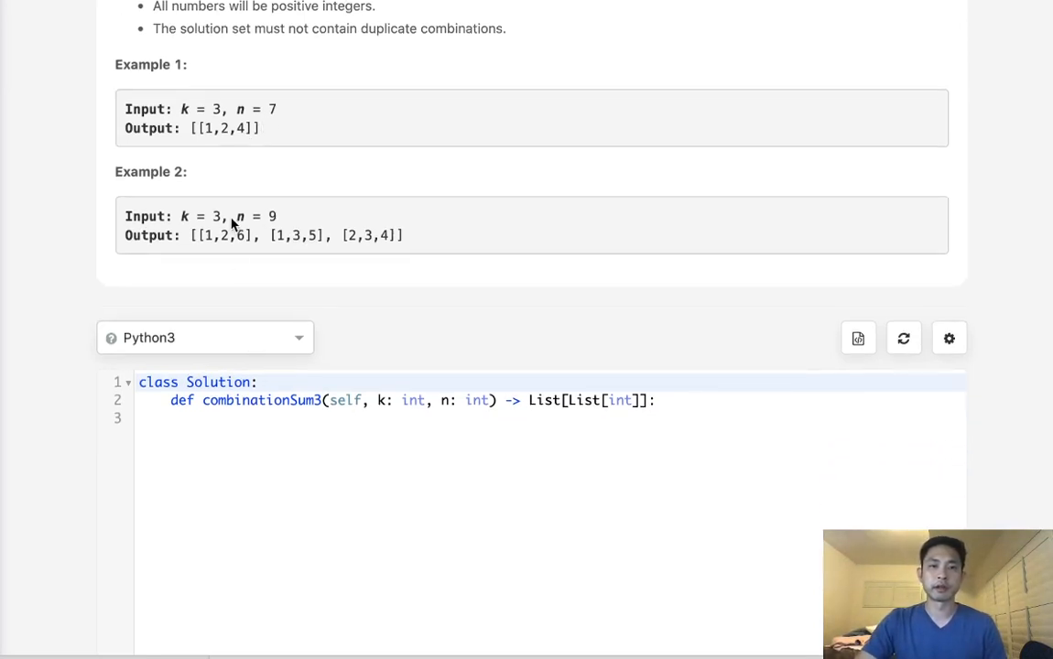
{"action": "mouse_move", "coordinate": [340, 252]}
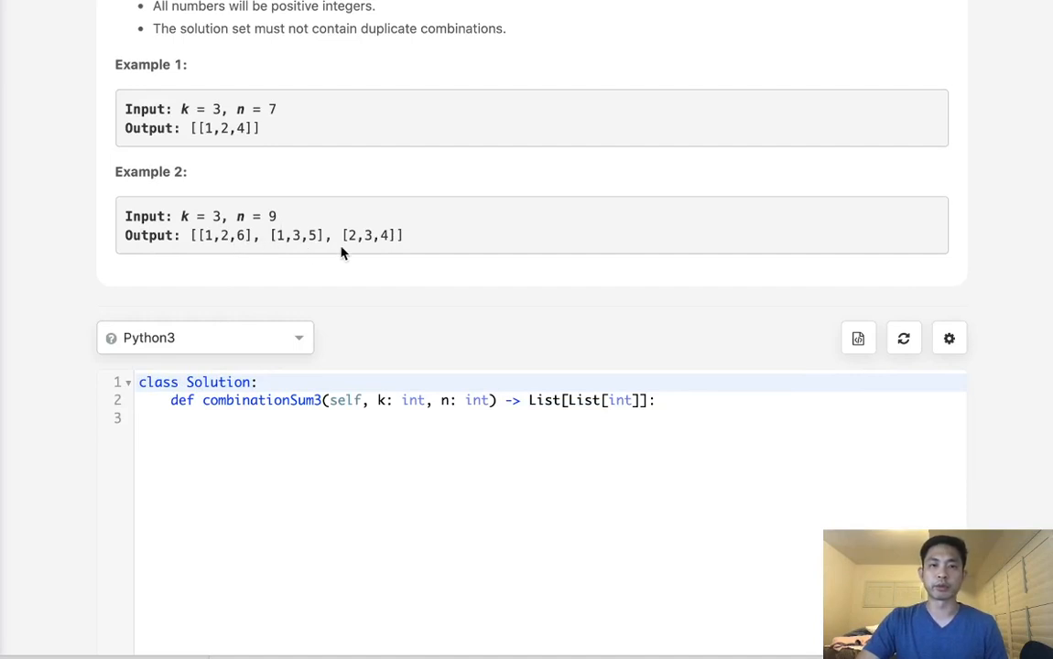
{"action": "mouse_move", "coordinate": [435, 315]}
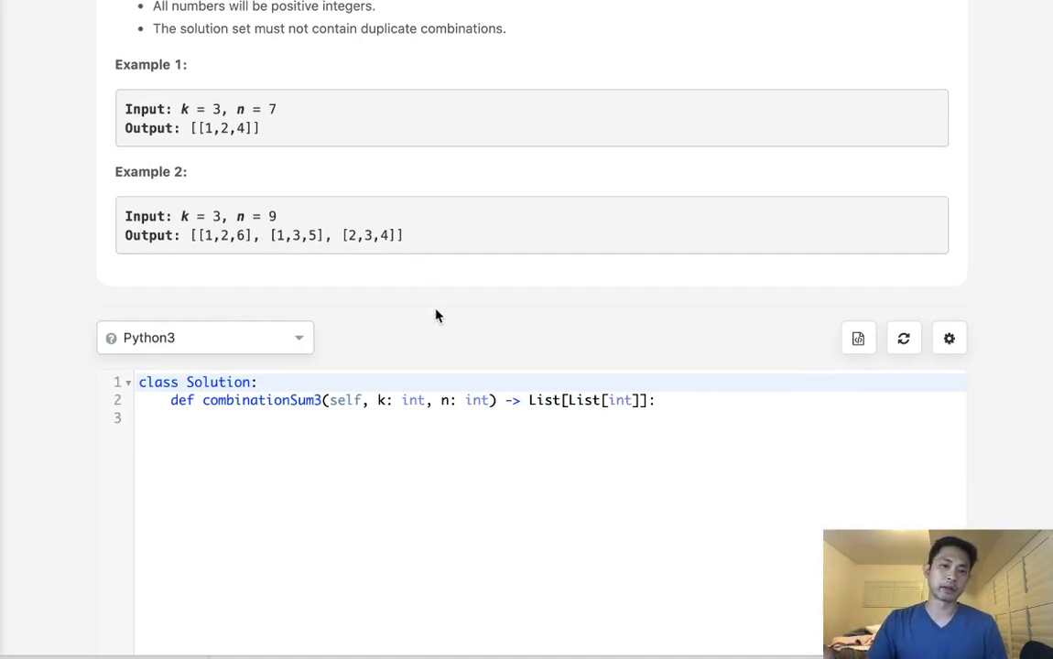
{"action": "mouse_move", "coordinate": [428, 377]}
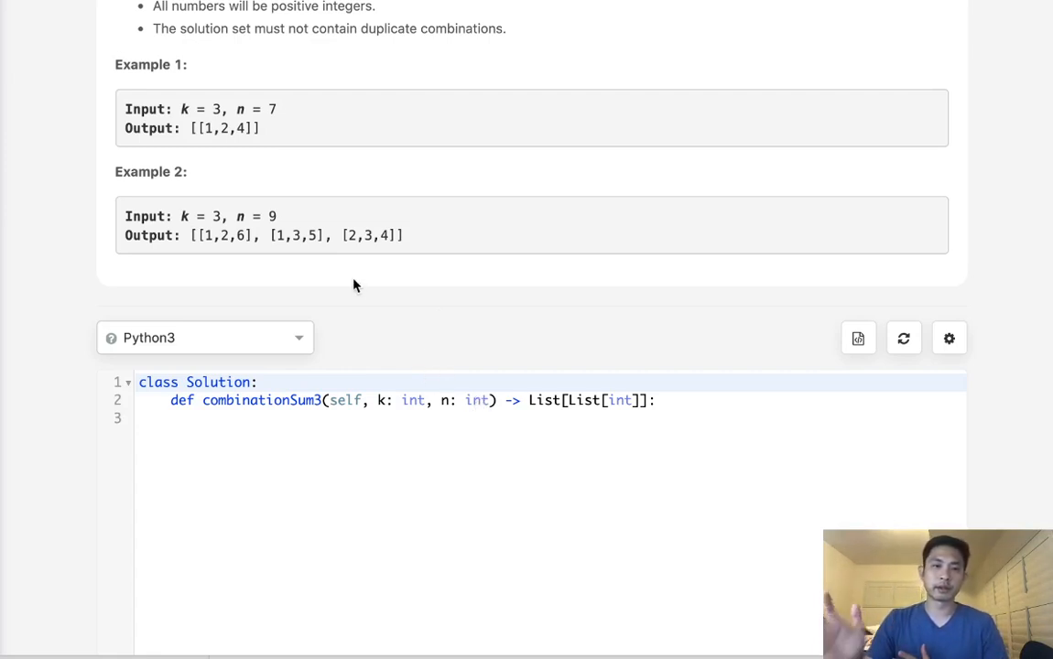
{"action": "mouse_move", "coordinate": [282, 242]}
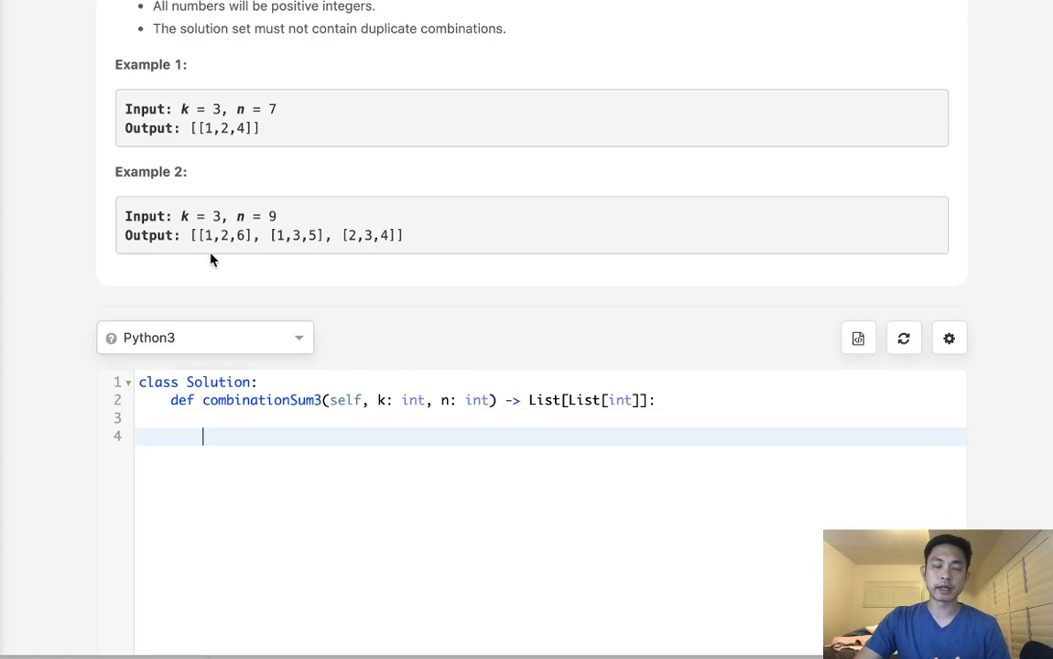
{"action": "mouse_move", "coordinate": [249, 252]}
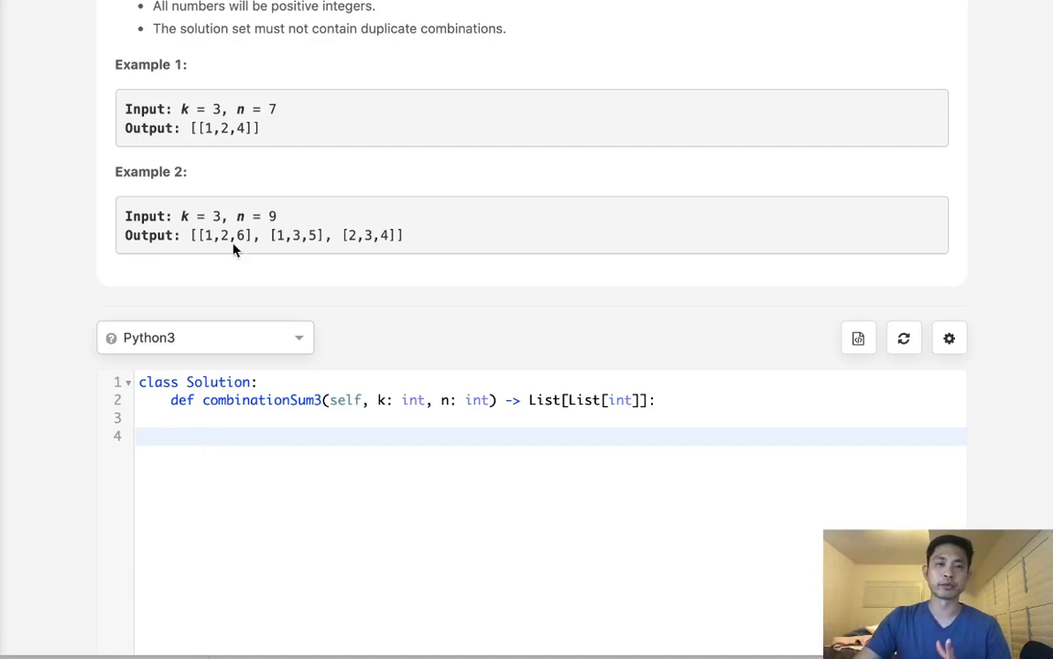
{"action": "mouse_move", "coordinate": [292, 260]}
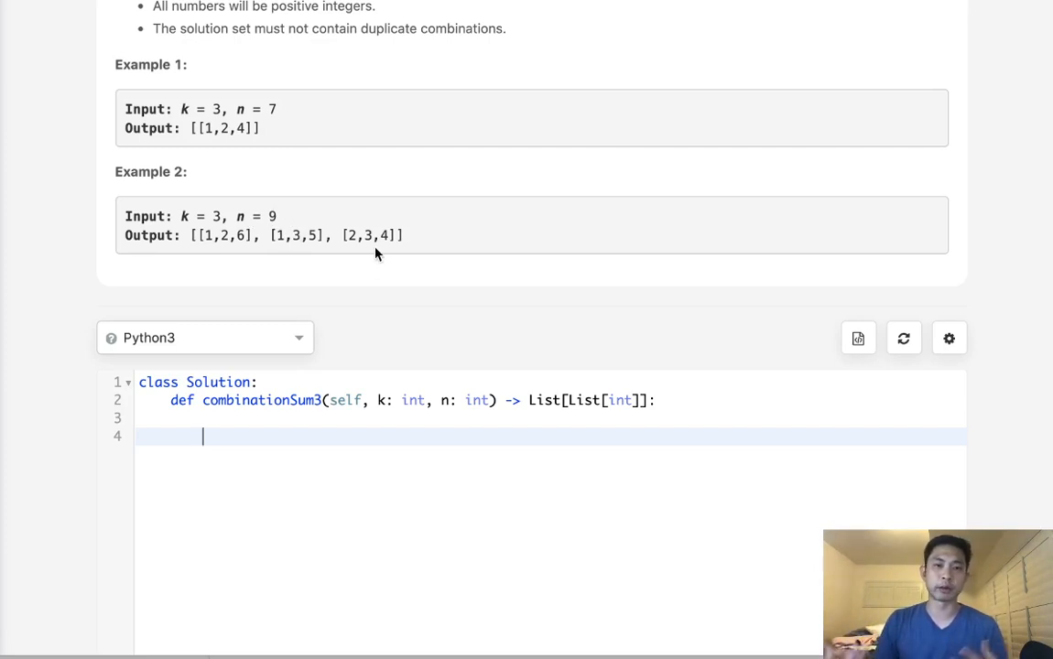
{"action": "mouse_move", "coordinate": [210, 249]}
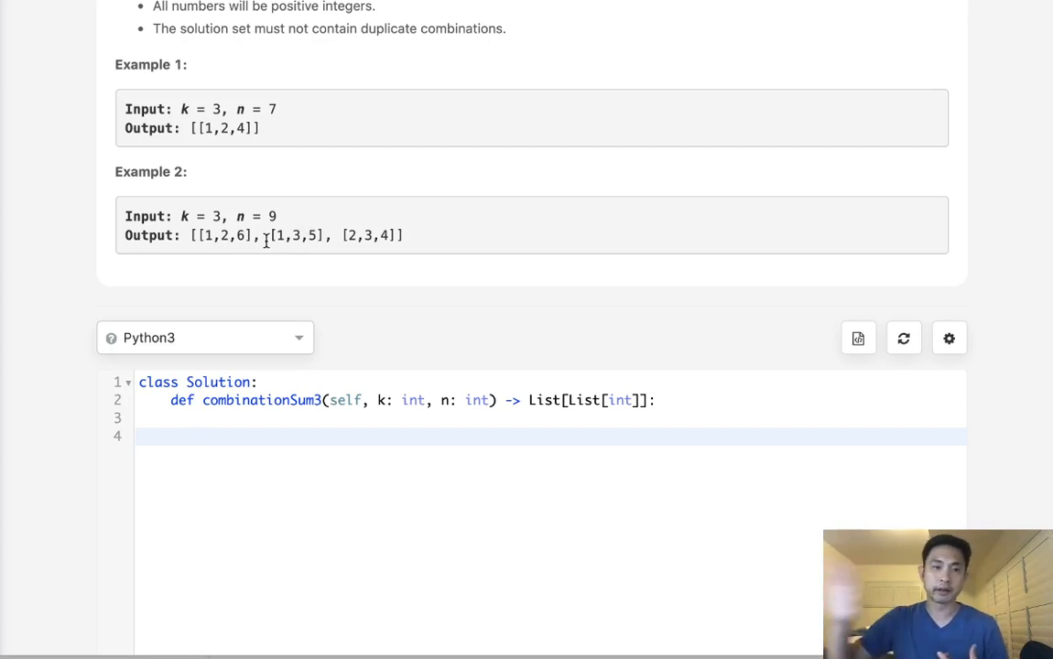
{"action": "mouse_move", "coordinate": [310, 436]}
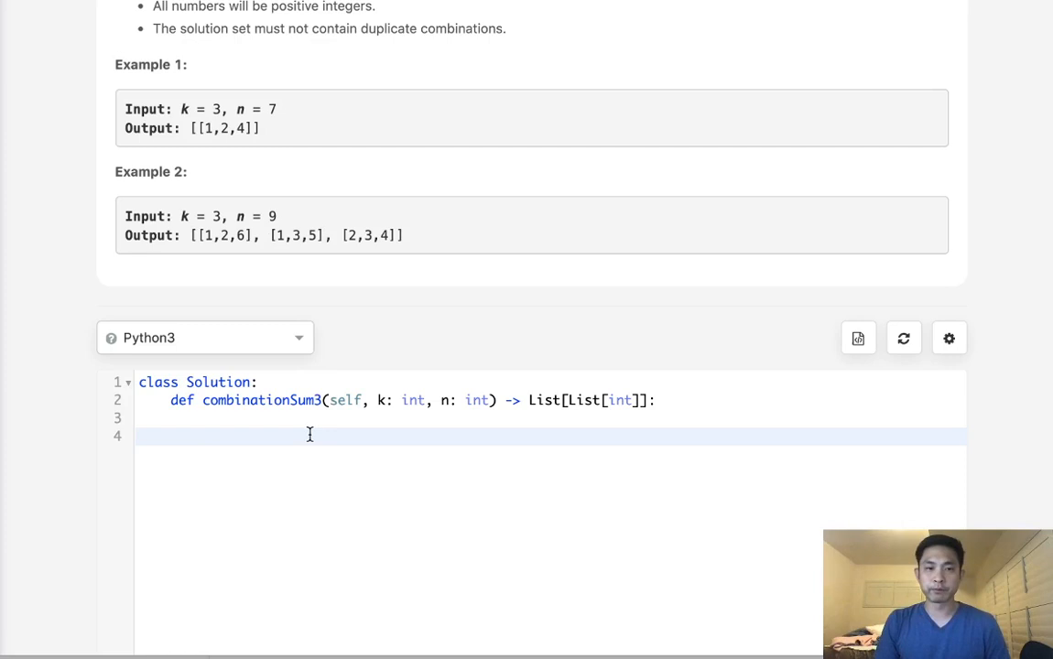
- Add output = [] and start a nested helper def dfs(build, num, ...)
{"action": "type", "text": "output = ["}
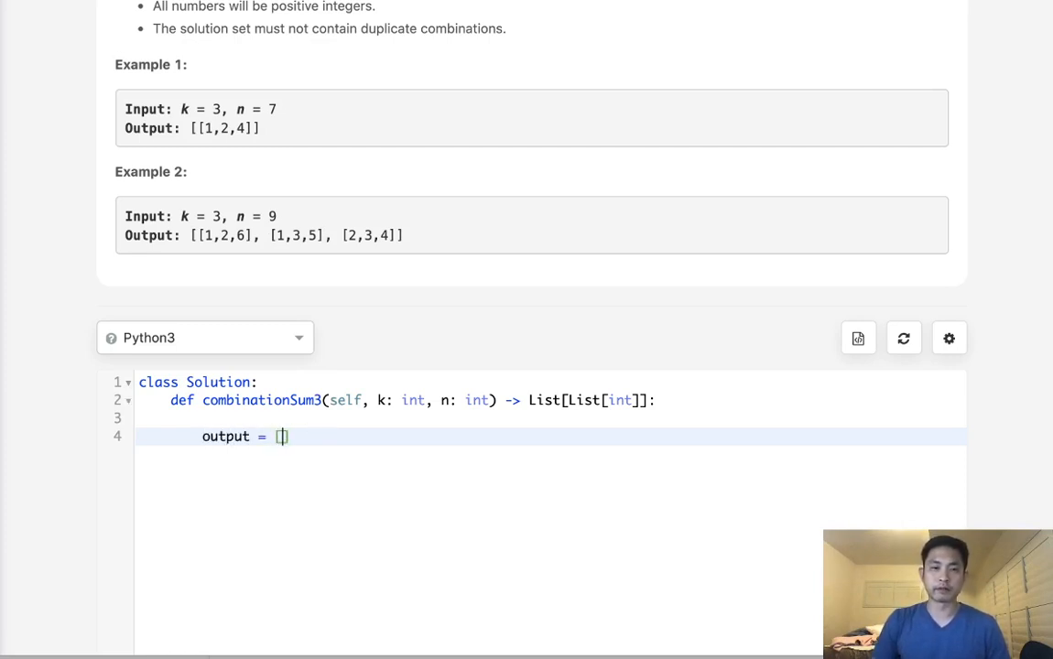
{"action": "type", "text": "def"}
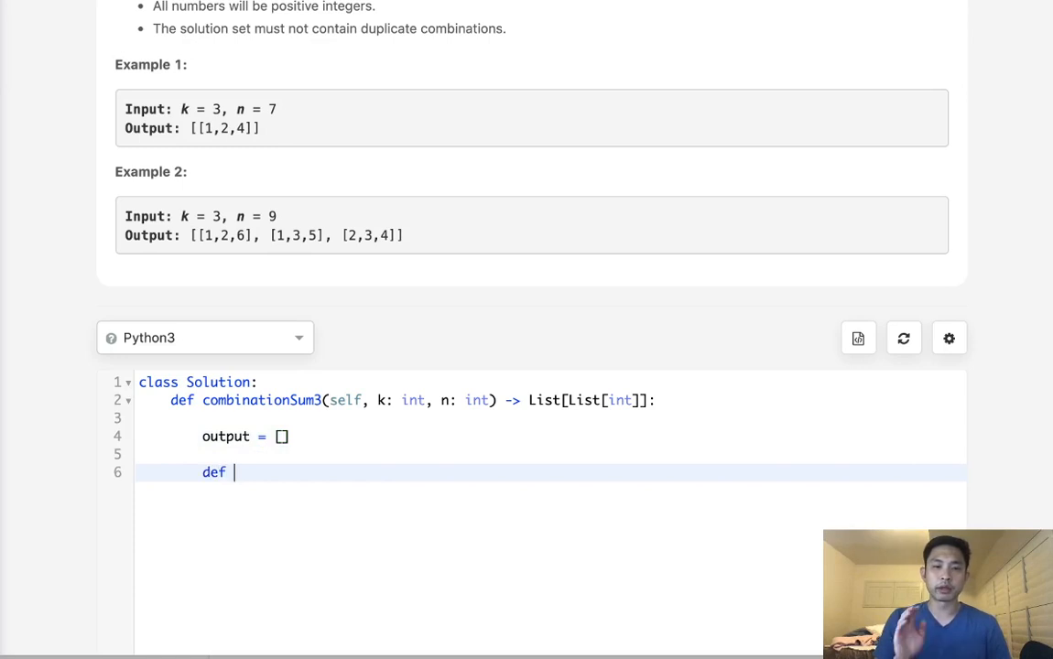
{"action": "type", "text": "dfs()"}
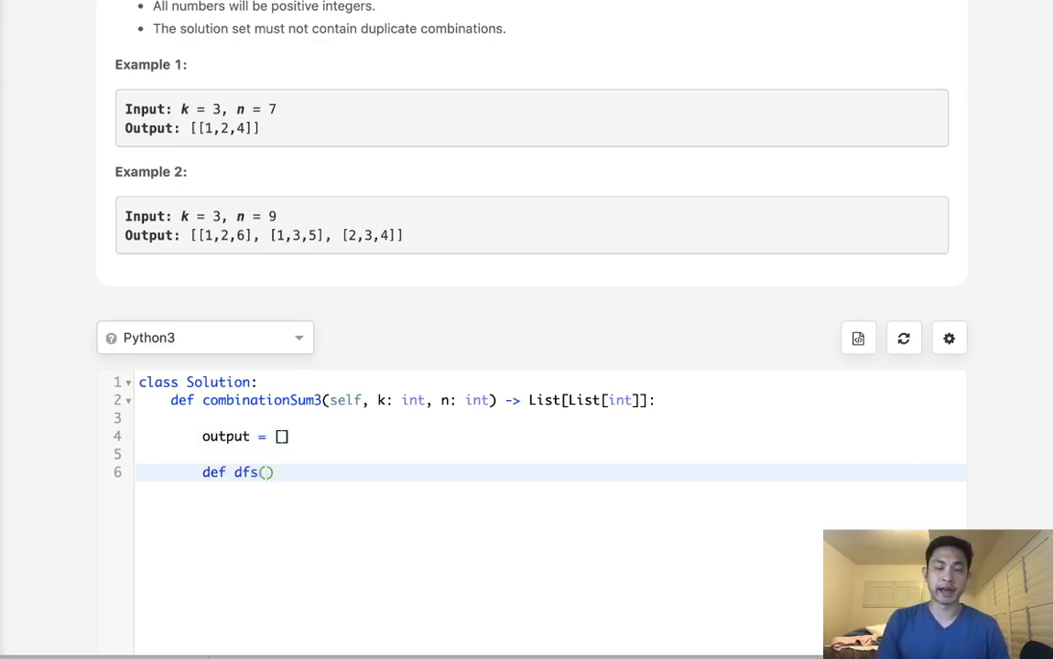
{"action": "left_click", "coordinate": [267, 472]}
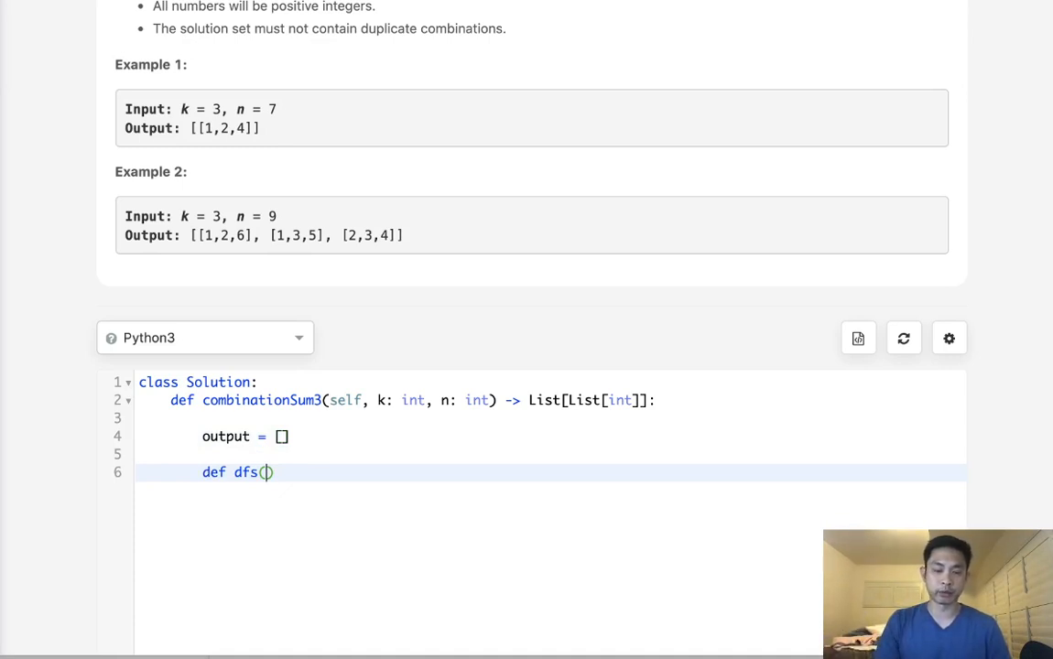
{"action": "type", "text": "build,"}
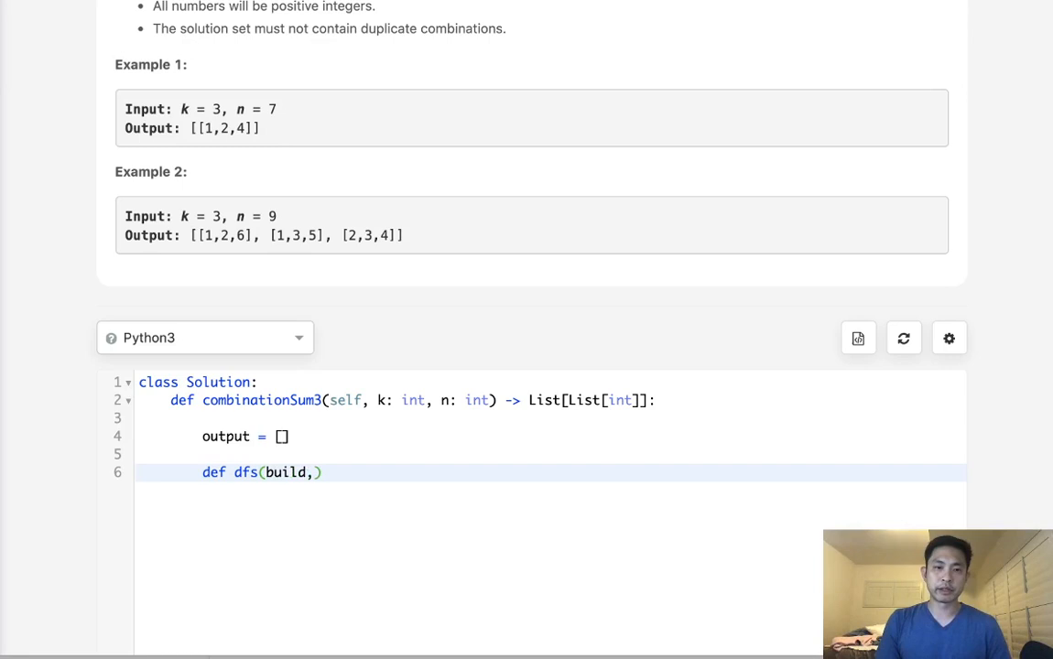
{"action": "type", "text": "num"}
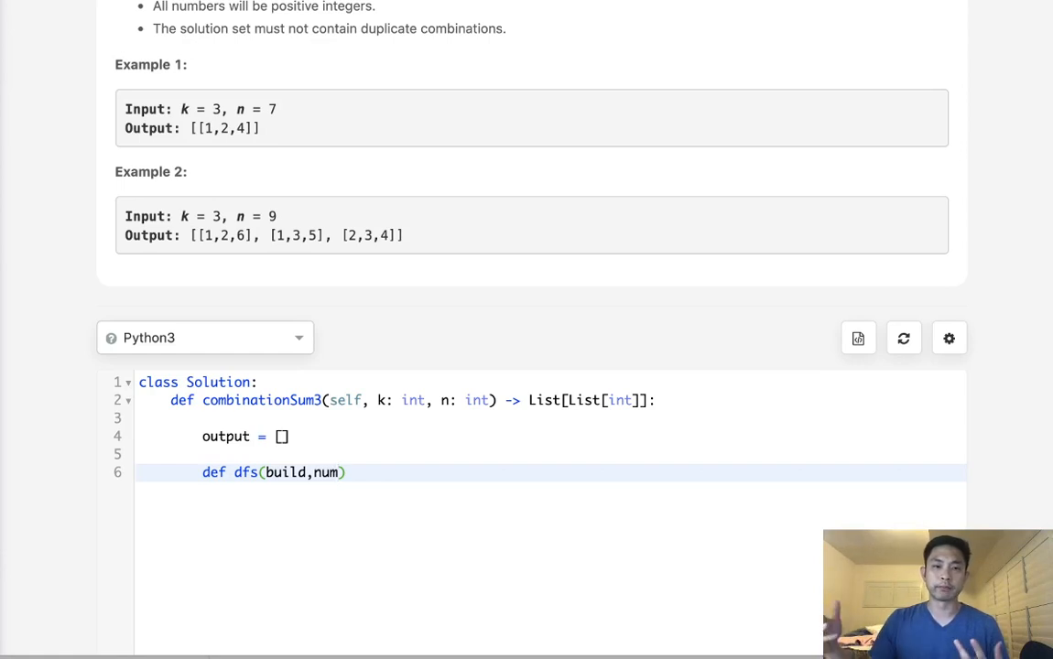
{"action": "type", "text": ","}
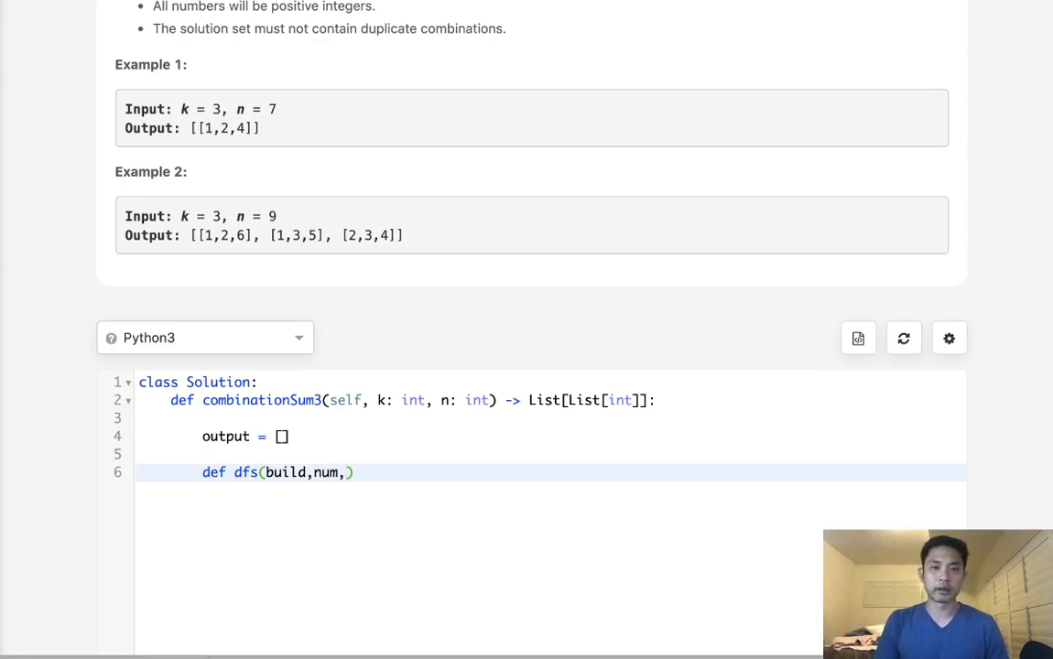
- Finish the dfs header with the sum_so_far parameter and a colon, then move into its body
{"action": "type", "text": "sum_"}
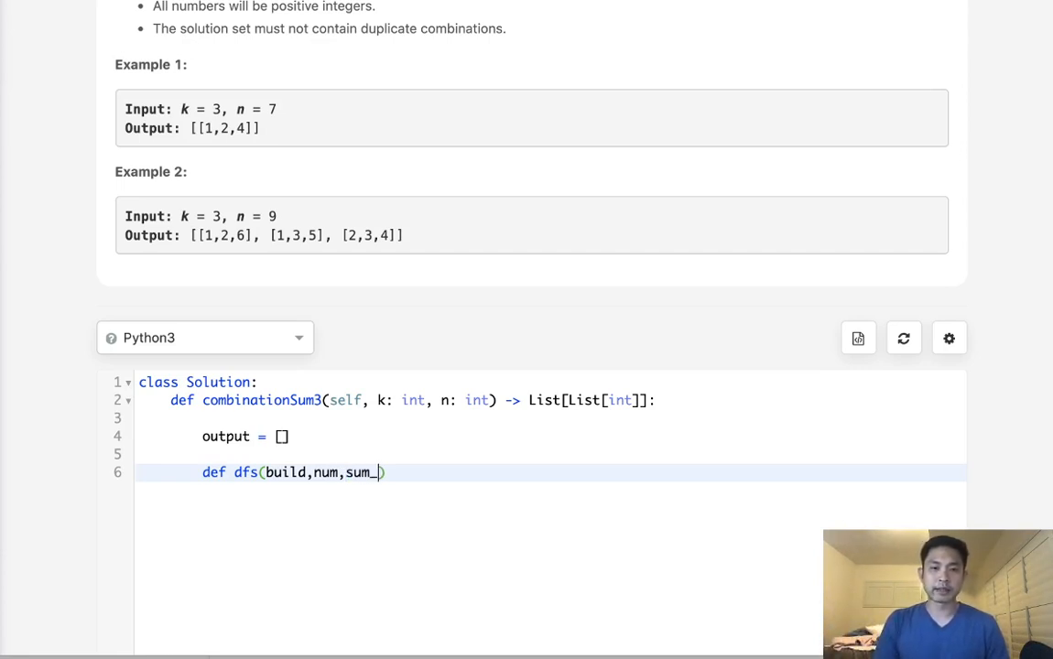
{"action": "type", "text": "so_far)"}
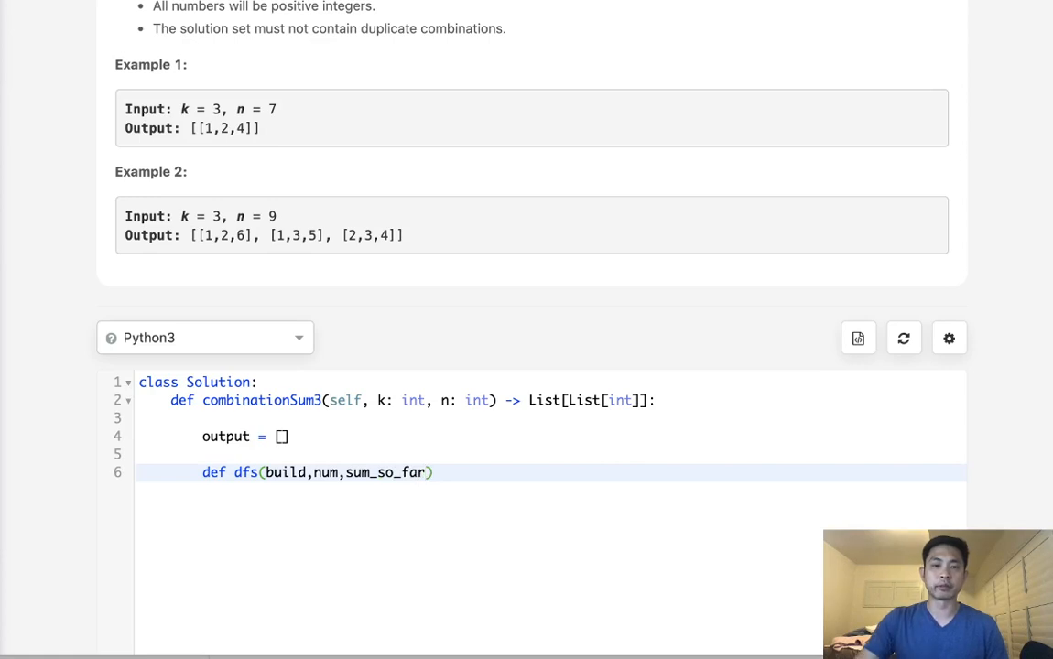
{"action": "double_click", "coordinate": [384, 472]}
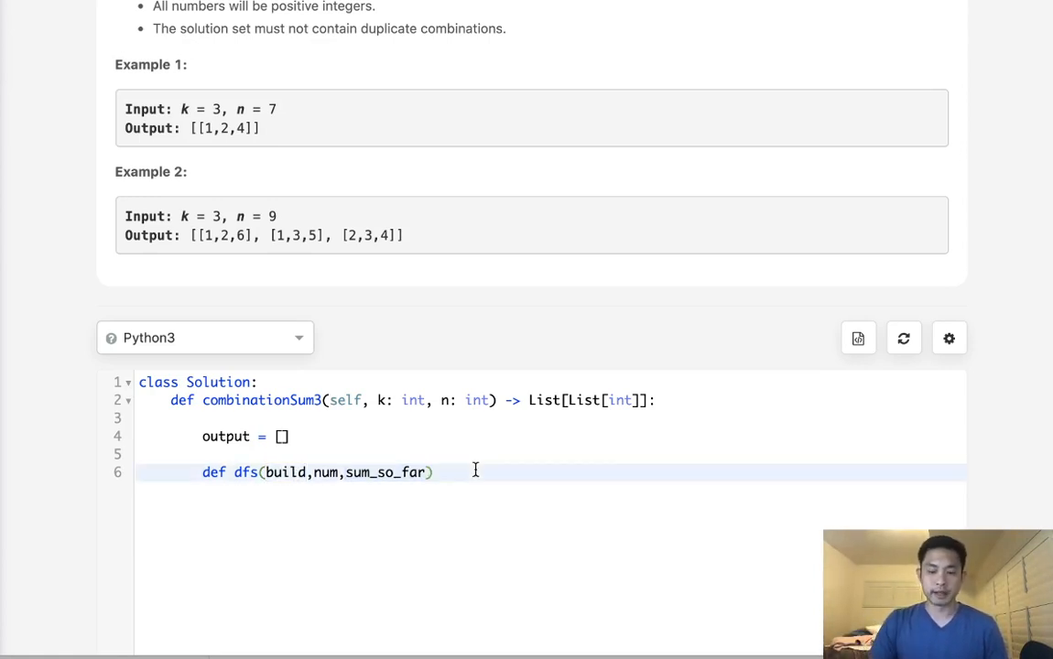
{"action": "type", "text": ":"}
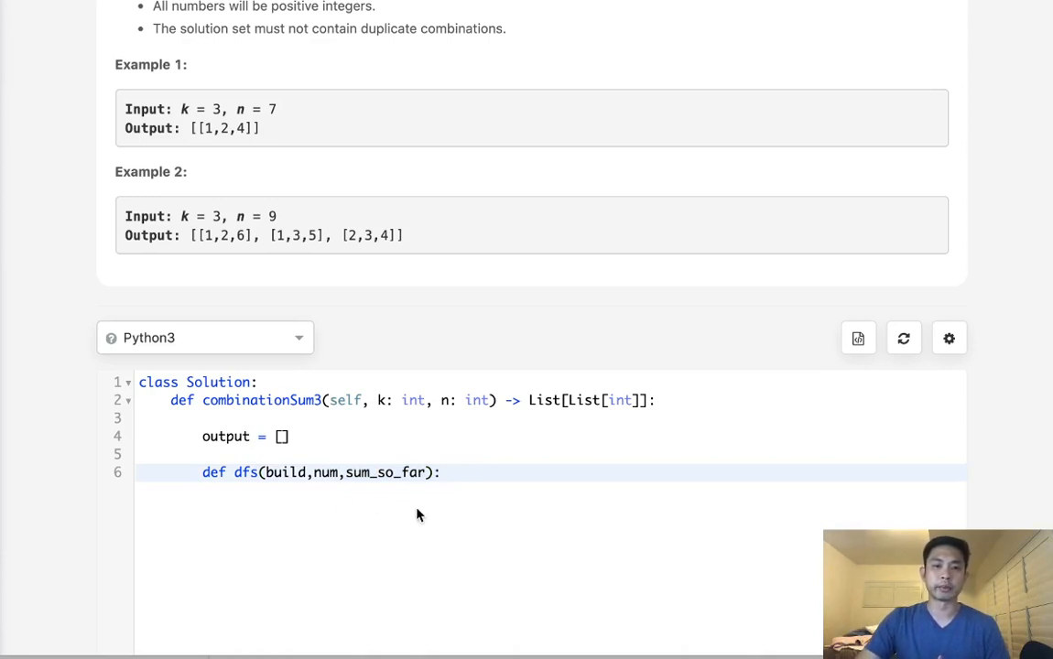
{"action": "key", "text": "enter"}
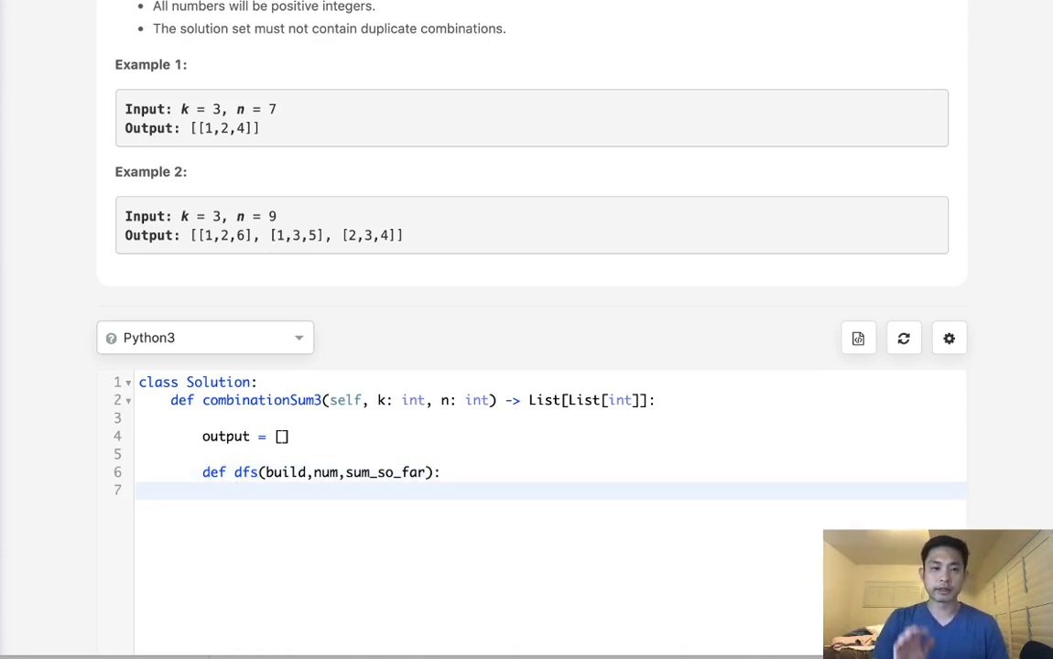
- Write the base case: if len(build) == k, append build to output when sum_so_far == n, then return
{"action": "type", "text": "#base case"}
{"action": "type", "text": "if len(buil"}
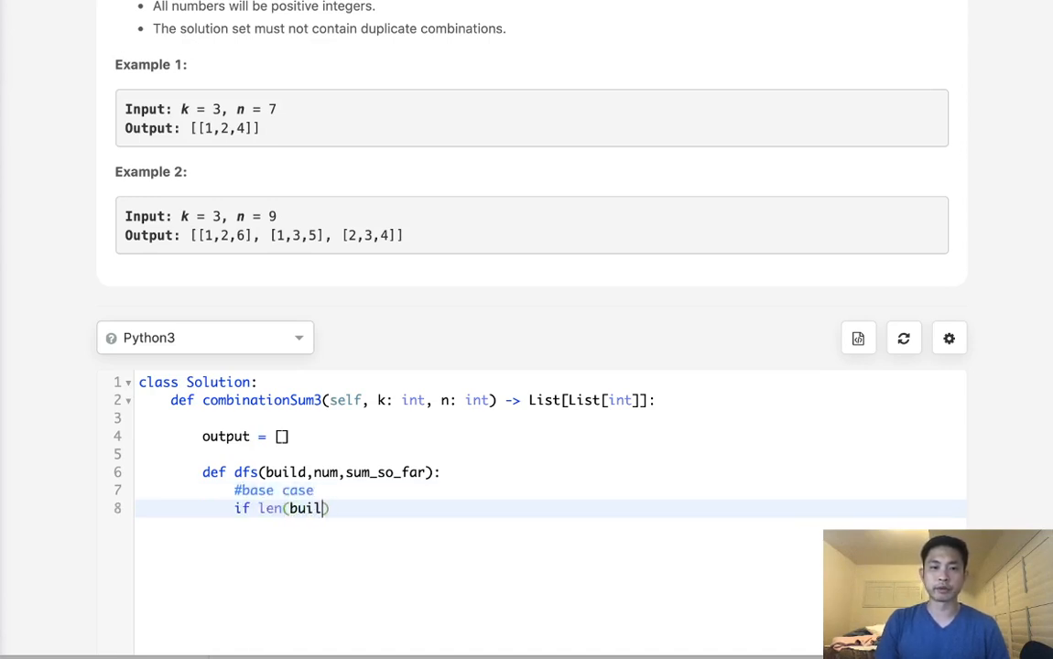
{"action": "type", "text": "d) == kL"}
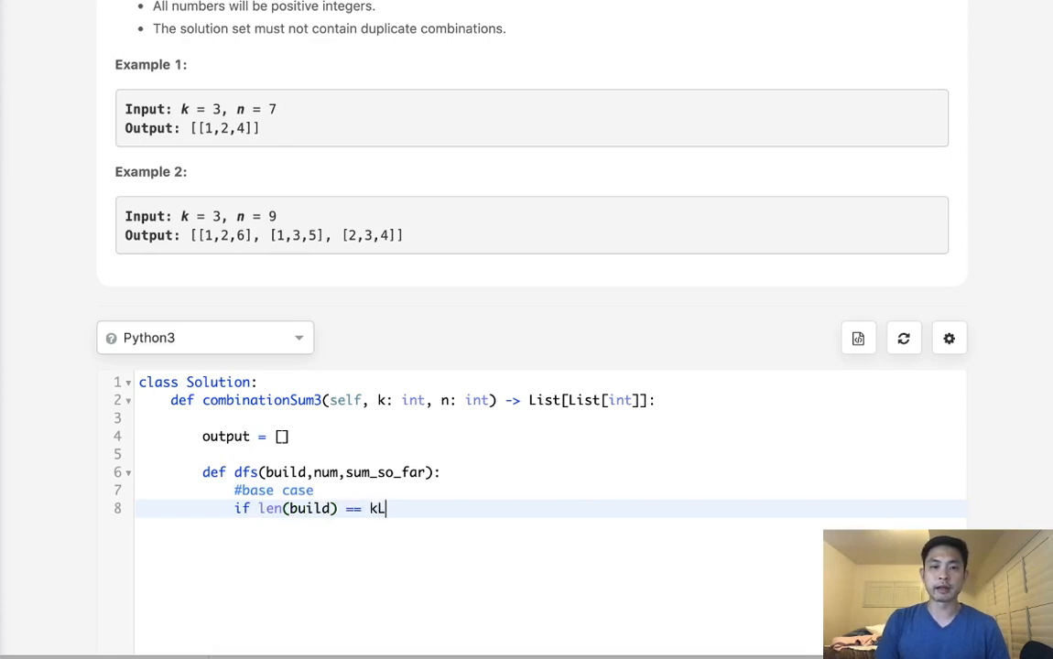
{"action": "type", "text": ":"}
{"action": "type", "text": "return"}
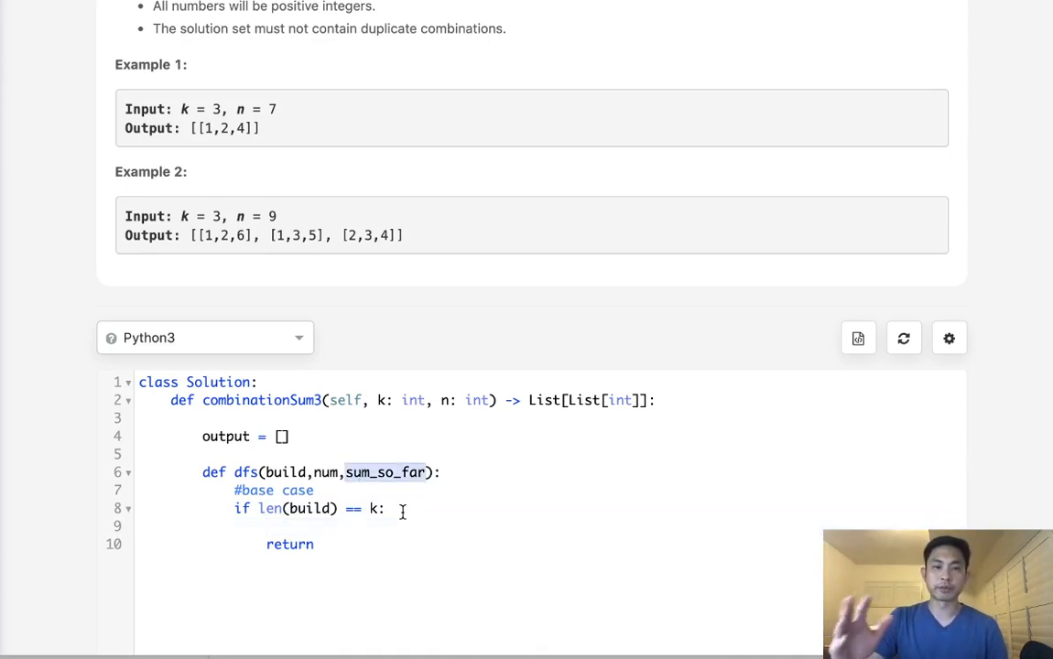
{"action": "left_click", "coordinate": [366, 526]}
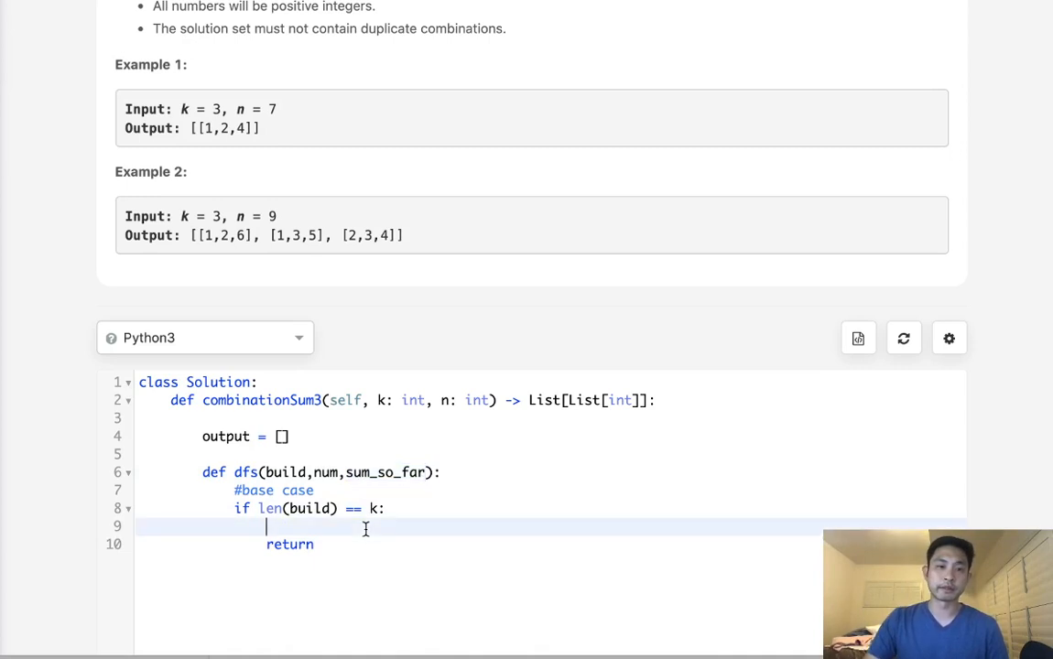
{"action": "mouse_move", "coordinate": [410, 467]}
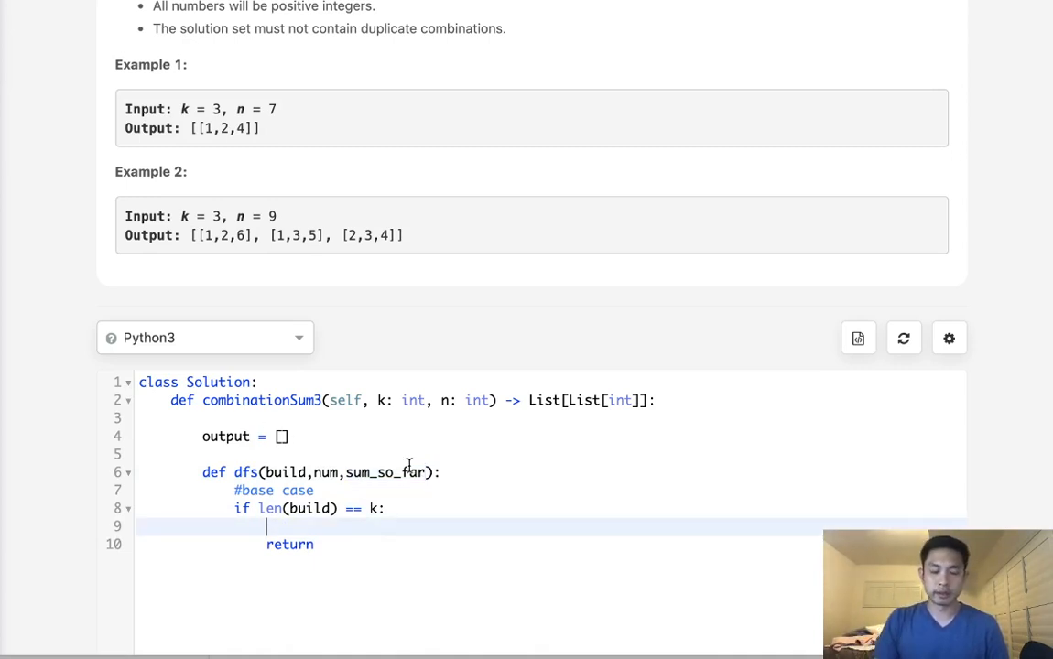
{"action": "type", "text": "if"}
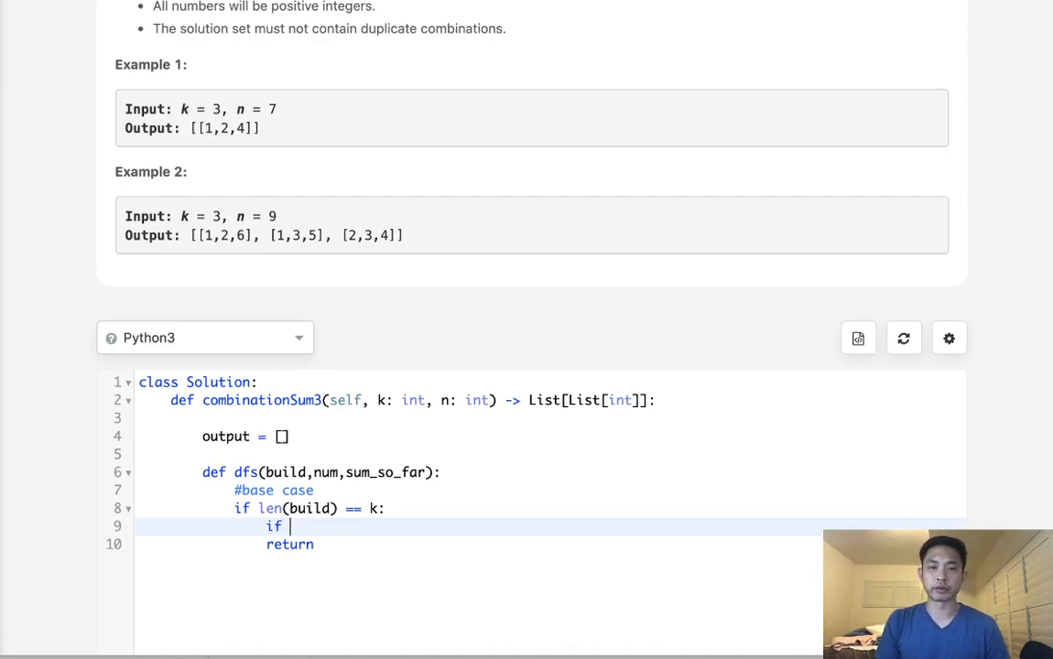
{"action": "type", "text": "sum_"}
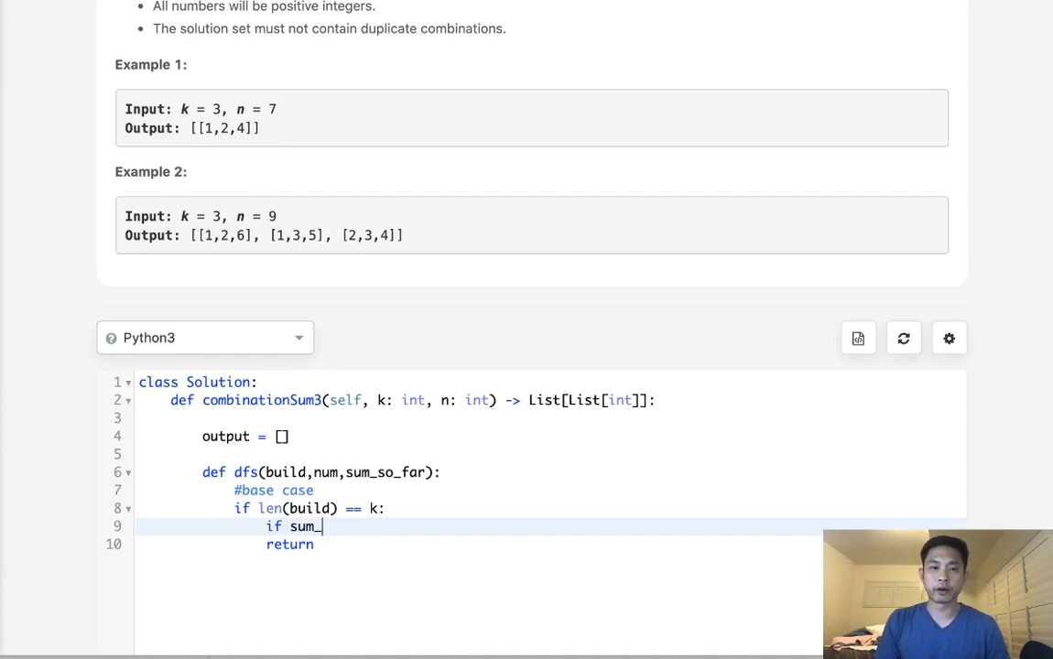
{"action": "type", "text": "so_far =="}
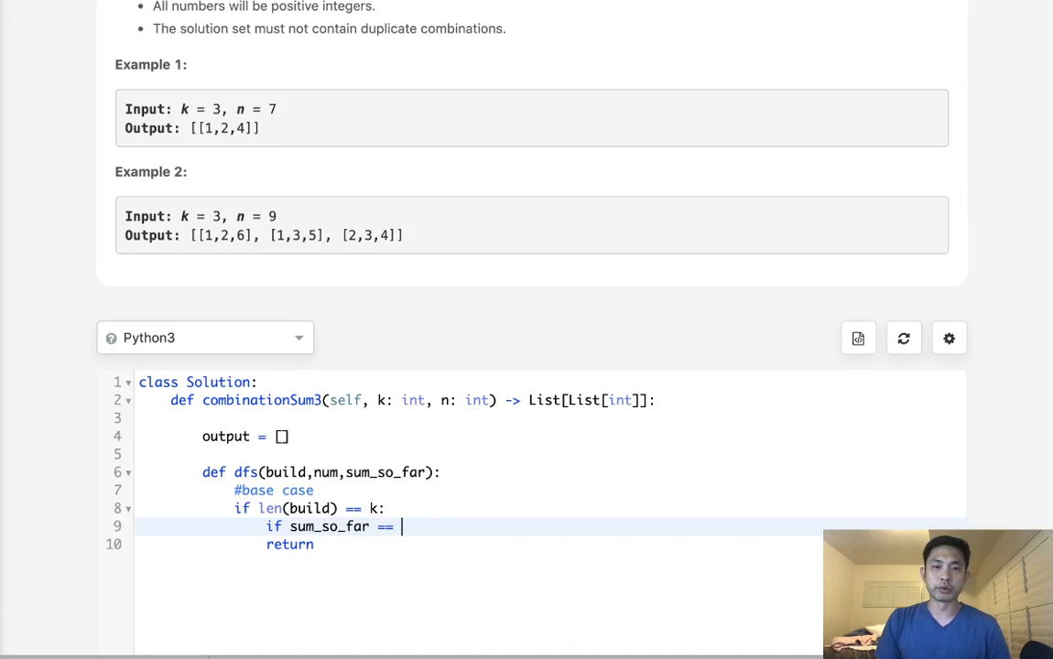
{"action": "type", "text": "n: o"}
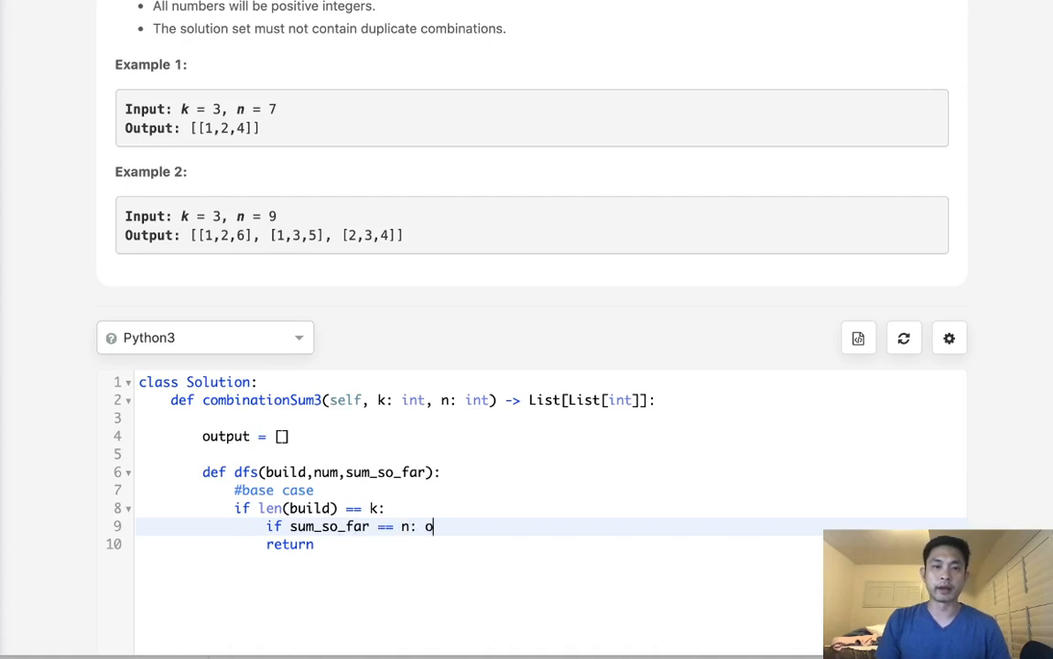
{"action": "type", "text": "utput.append("}
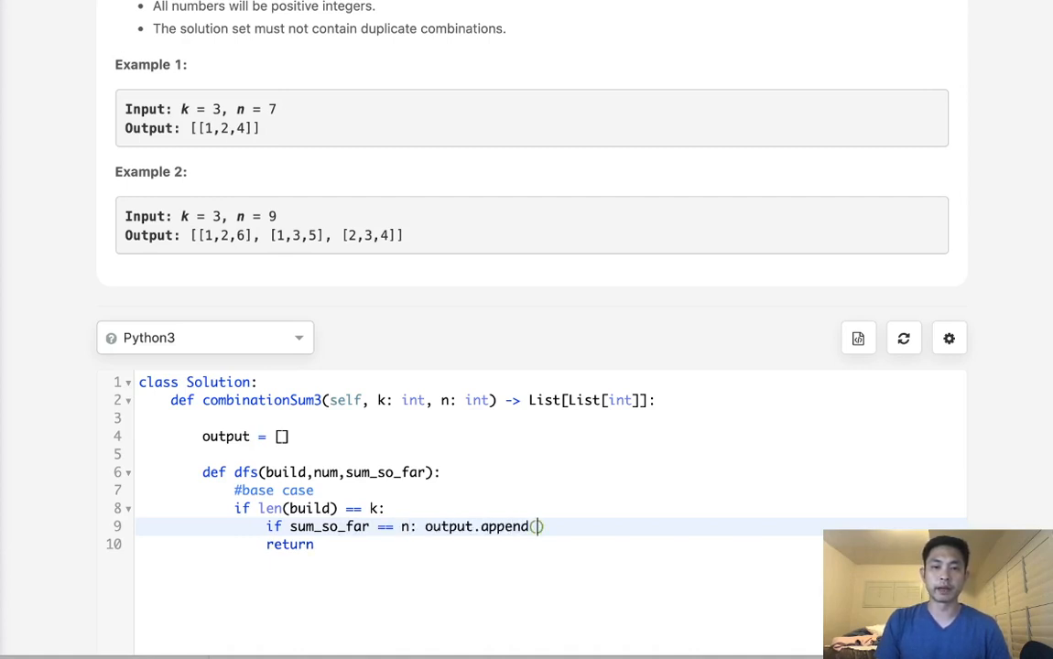
{"action": "type", "text": "build"}
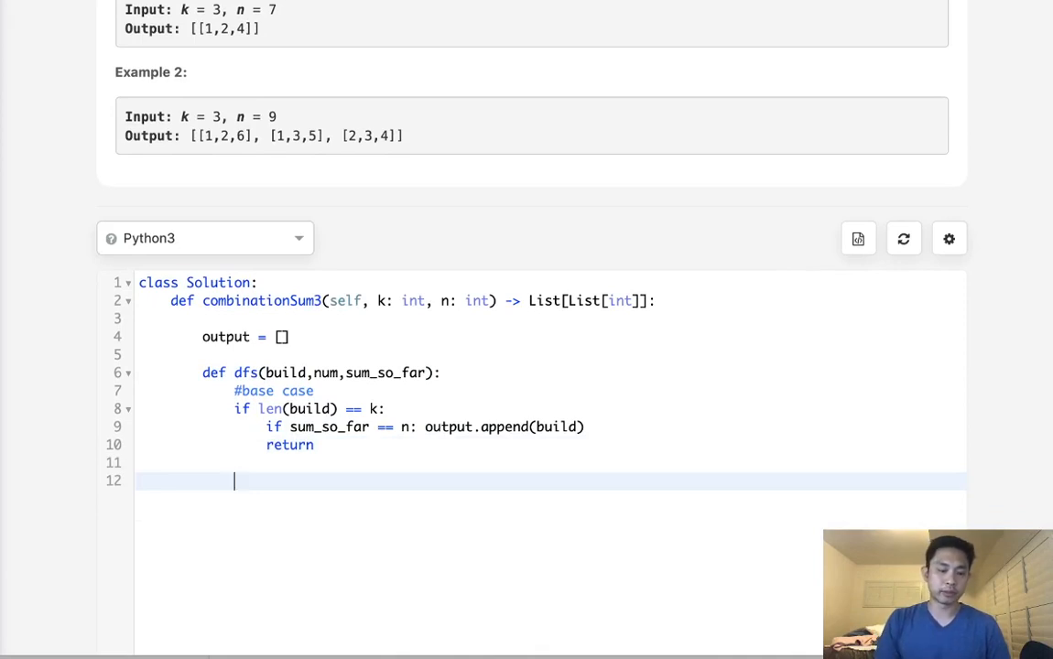
- Write the recursion loop for i in range(num, 9+1) calling dfs(build+[i], i+1, sum_so_far+i)
{"action": "type", "text": "#"}
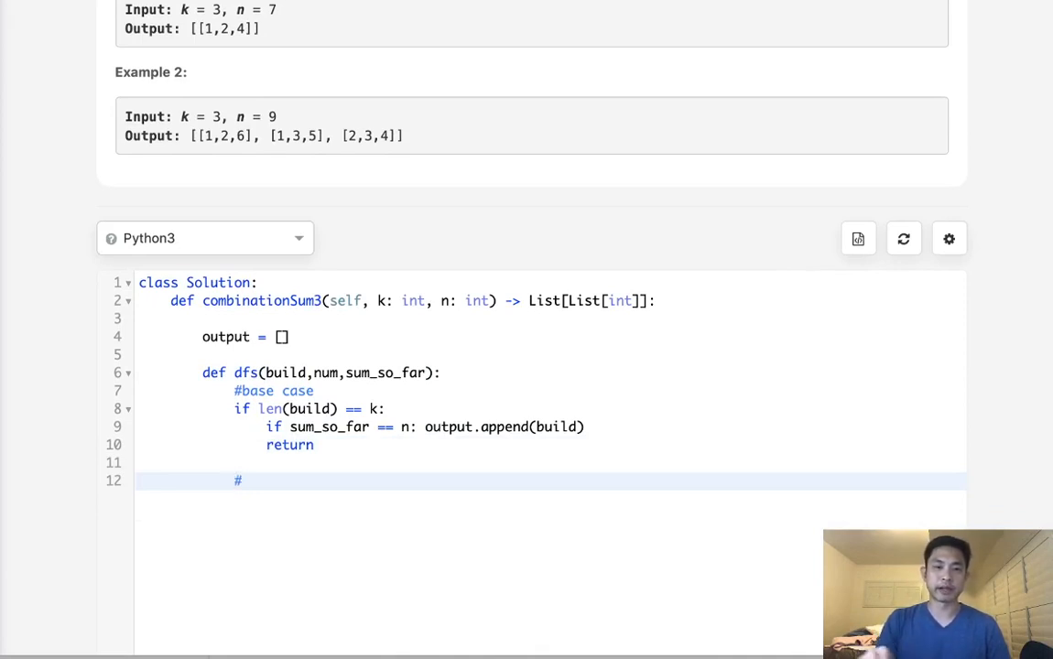
{"action": "type", "text": "recursio"}
{"action": "type", "text": "for i i"}
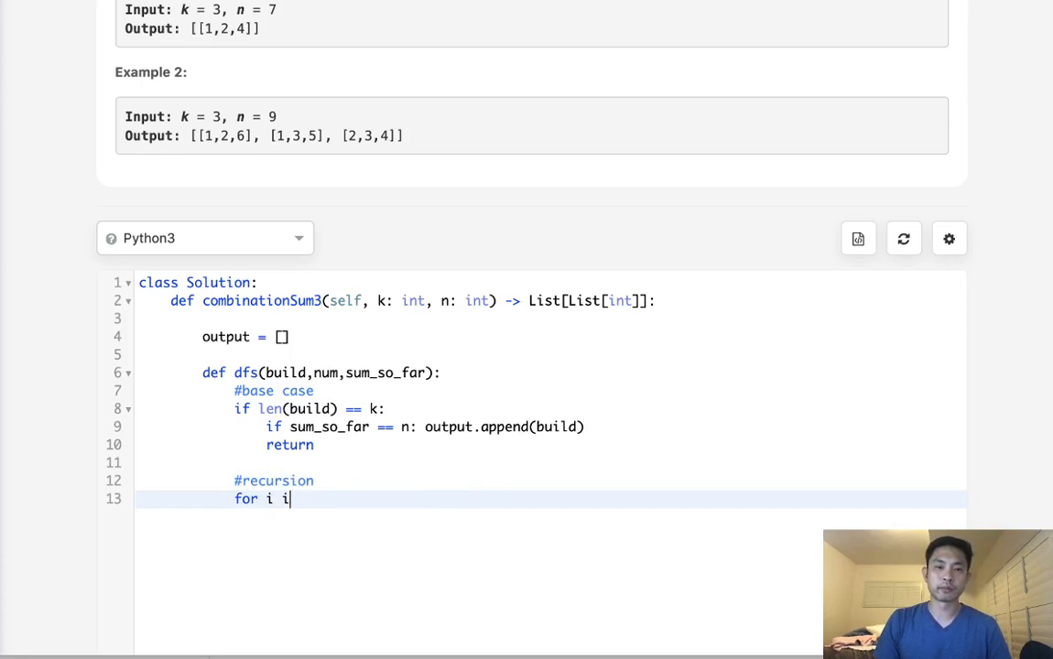
{"action": "type", "text": "n range(nu"}
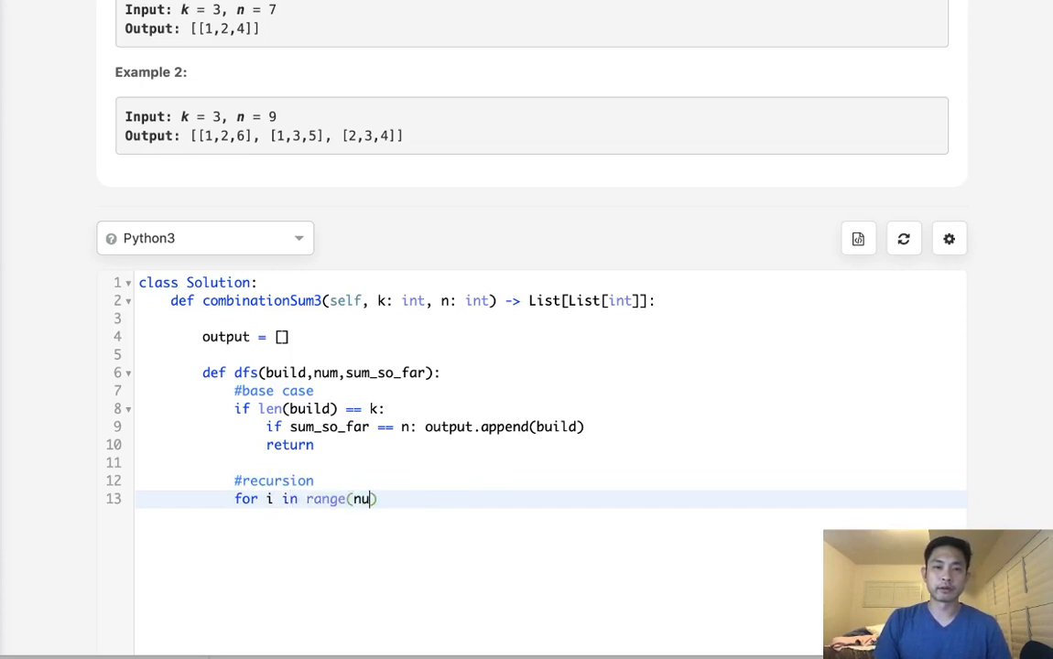
{"action": "type", "text": "m,"}
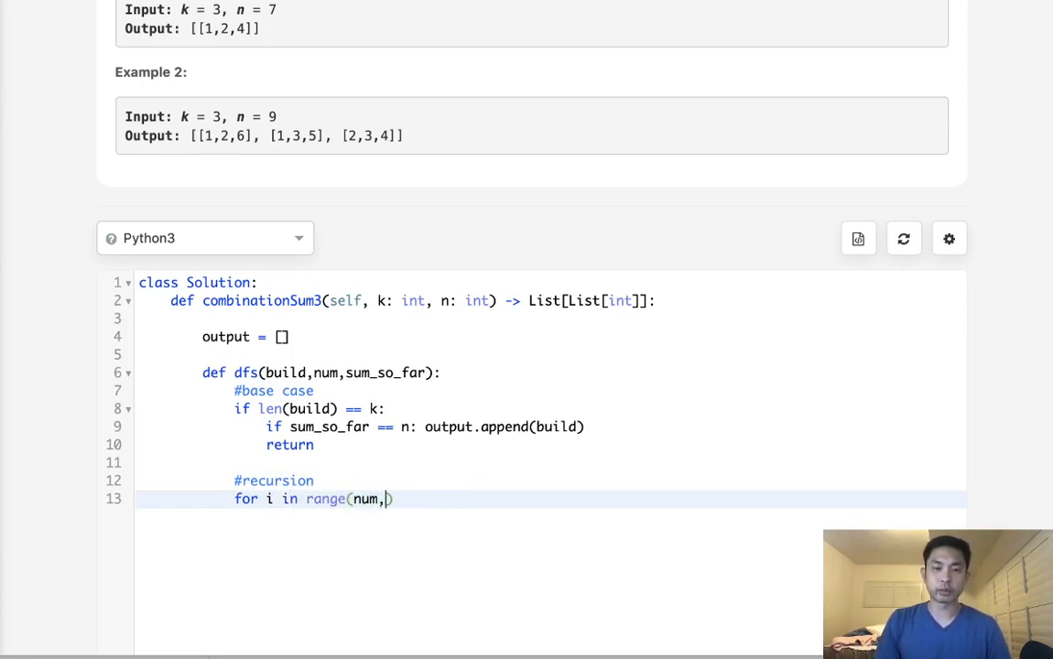
{"action": "type", "text": "9+1"}
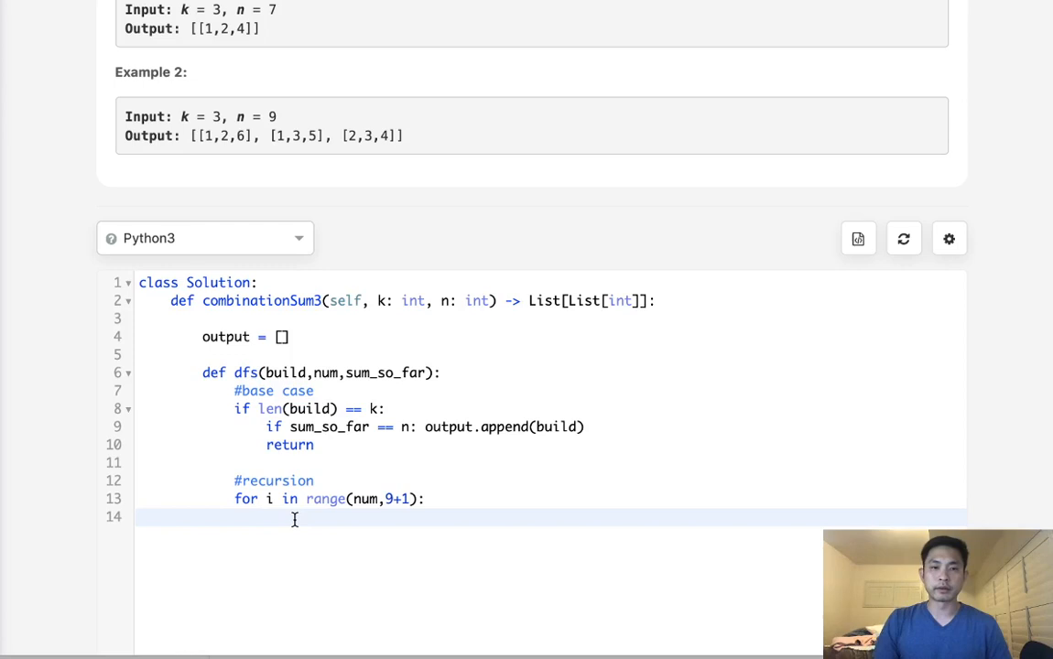
{"action": "type", "text": "dfs()"}
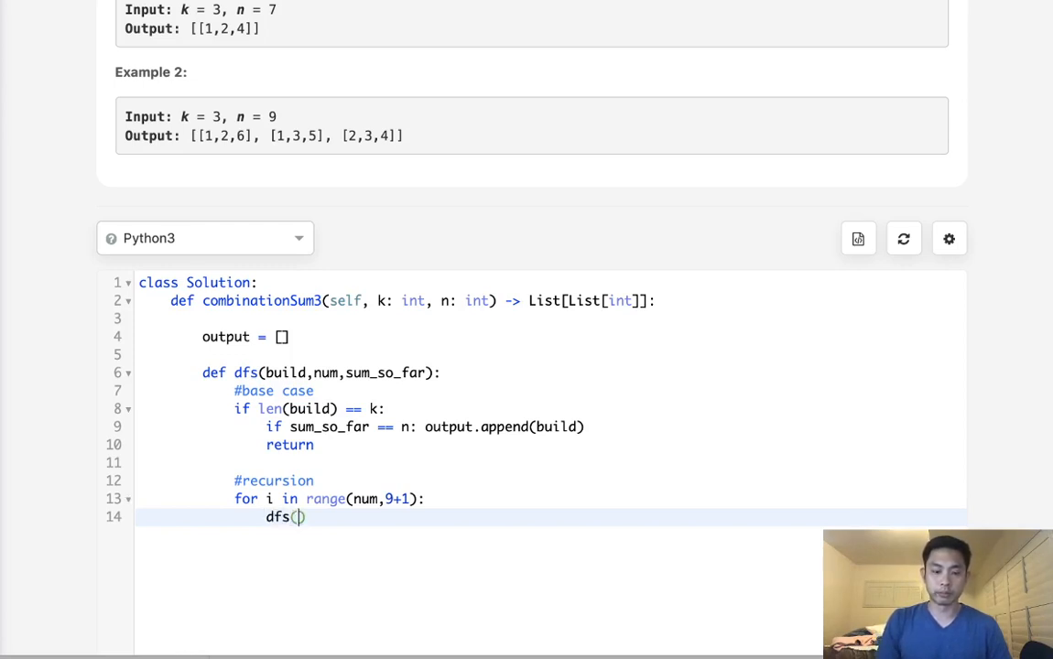
{"action": "type", "text": "build+"}
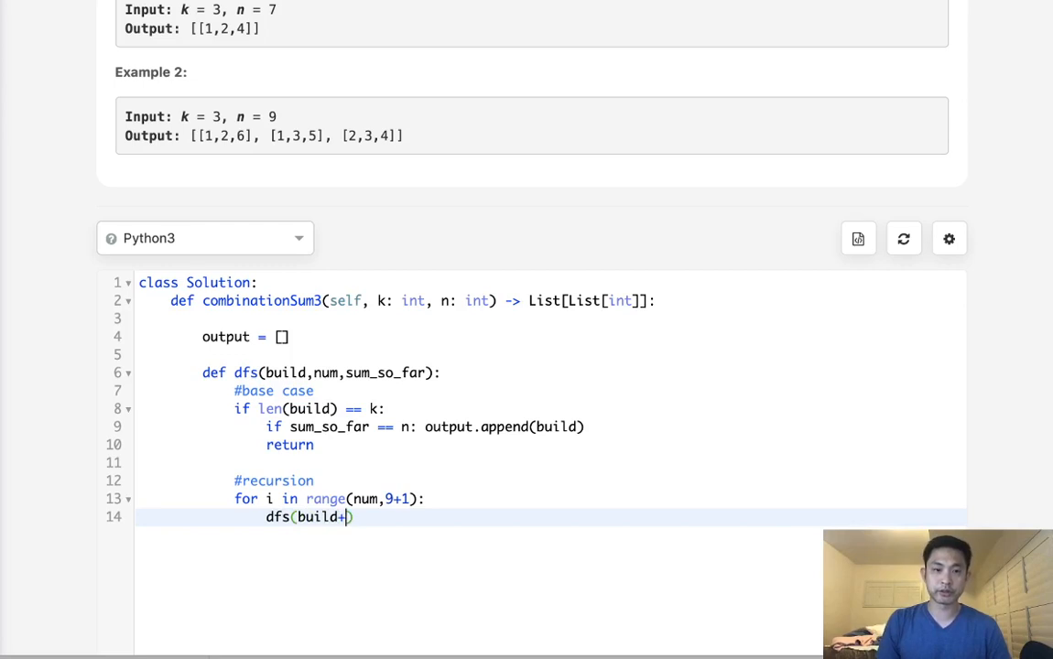
{"action": "type", "text": "[i]"}
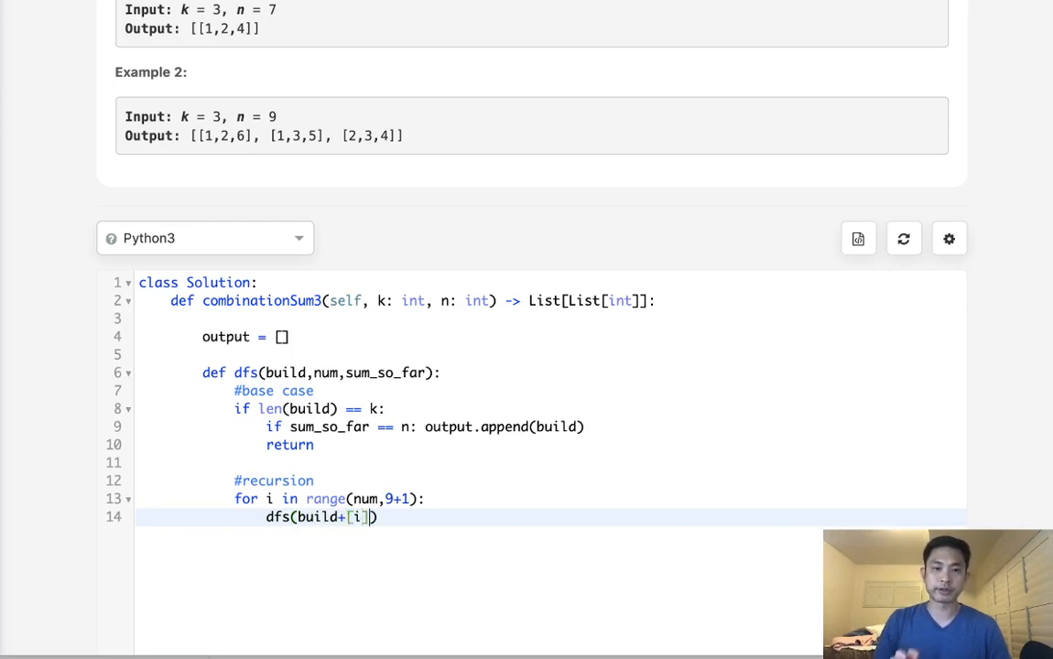
{"action": "type", "text": ","}
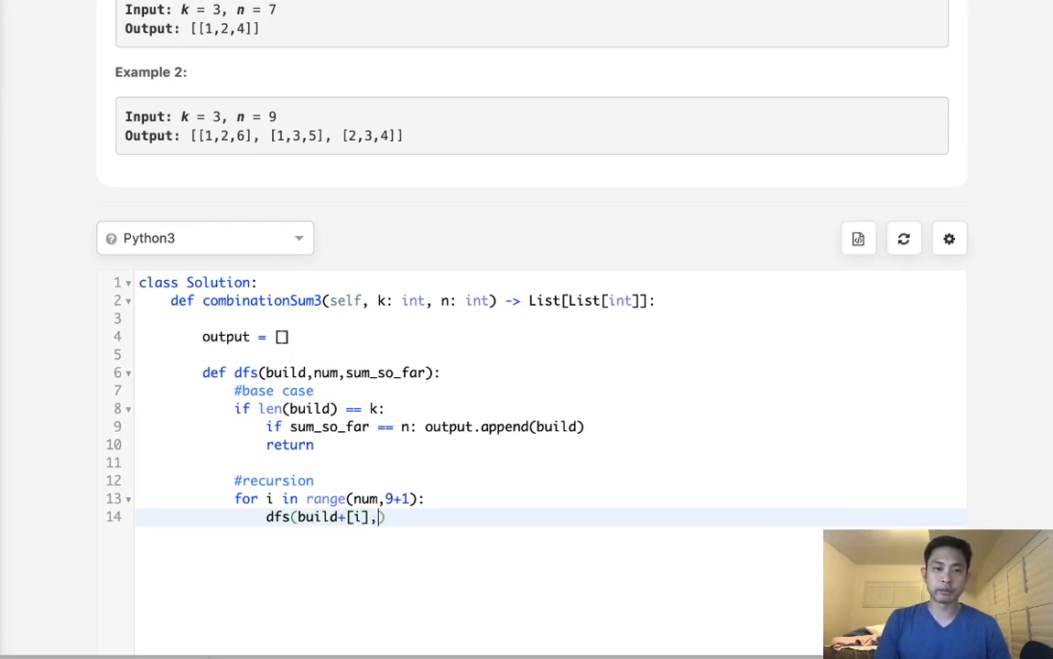
{"action": "type", "text": "i"}
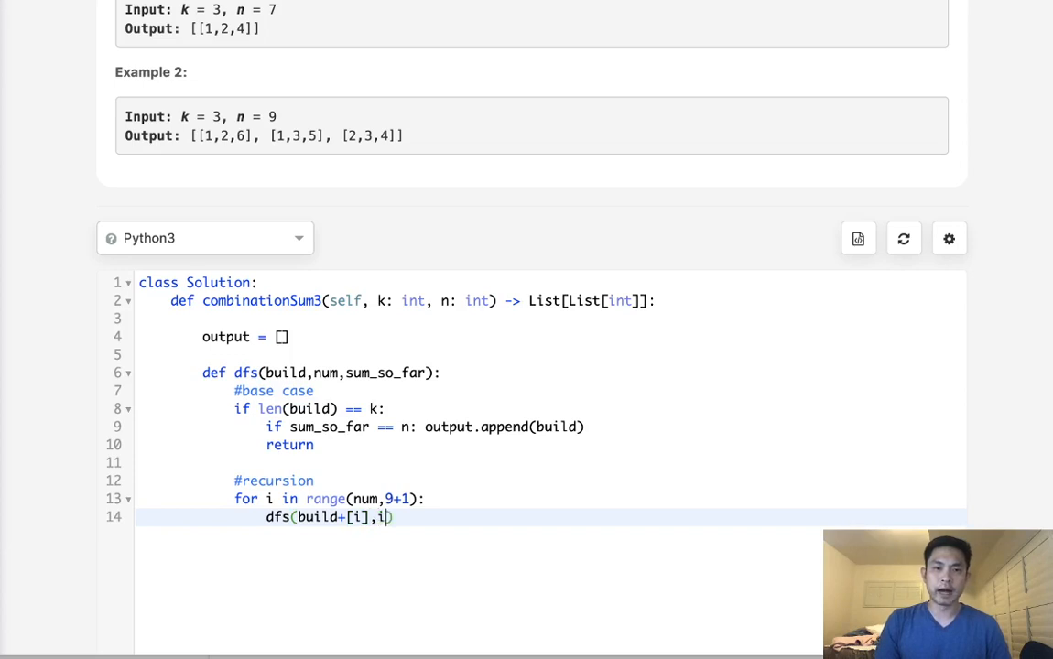
{"action": "type", "text": "+1"}
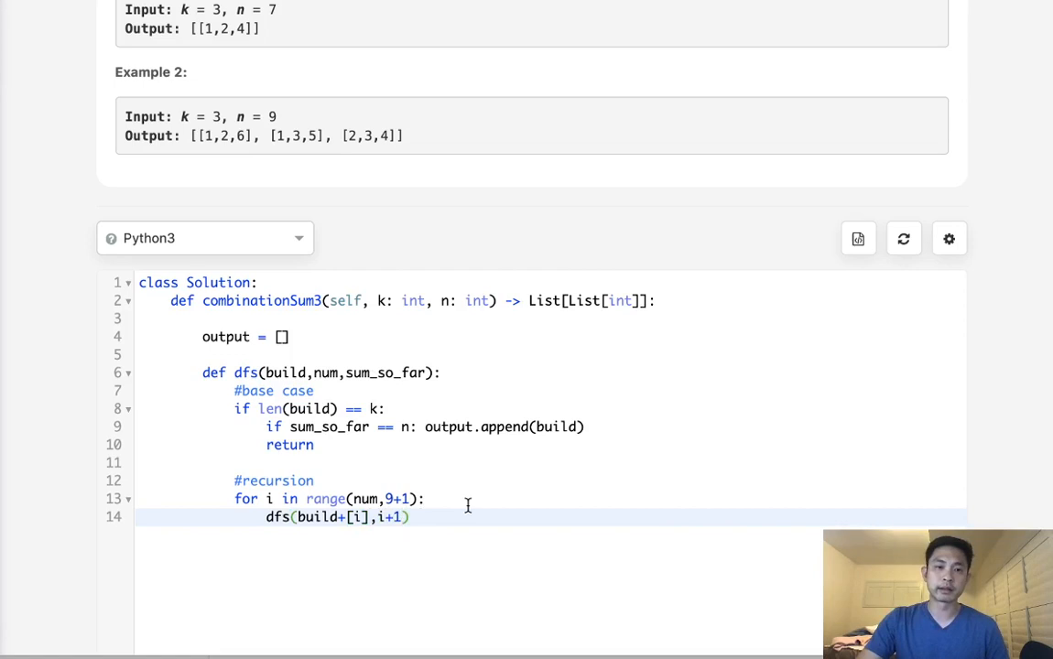
{"action": "type", "text": ","}
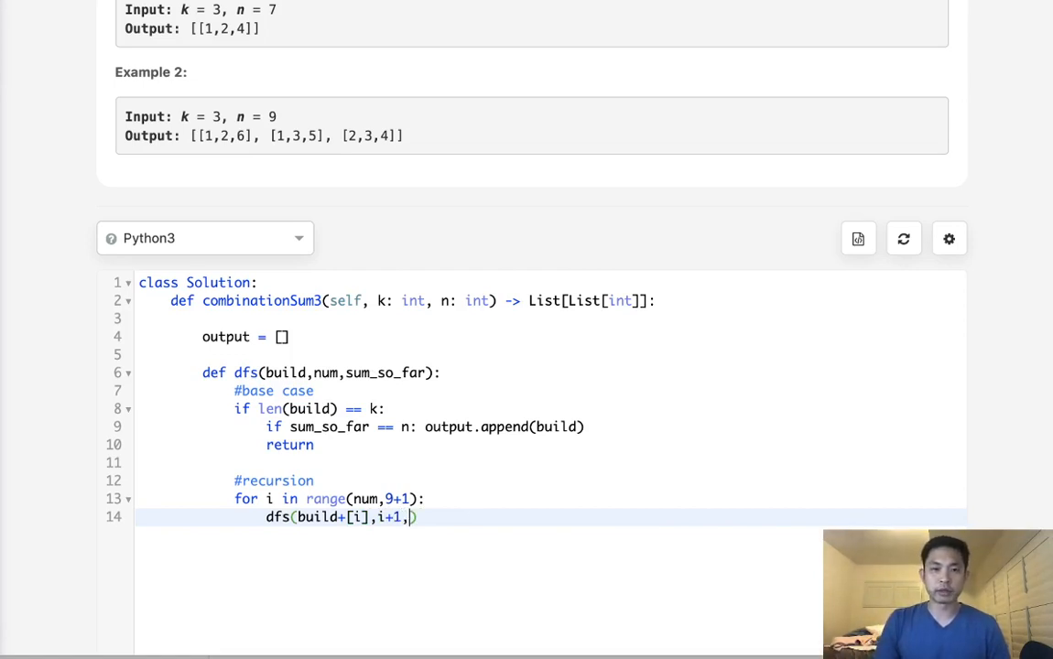
{"action": "type", "text": "sum_so_far+i"}
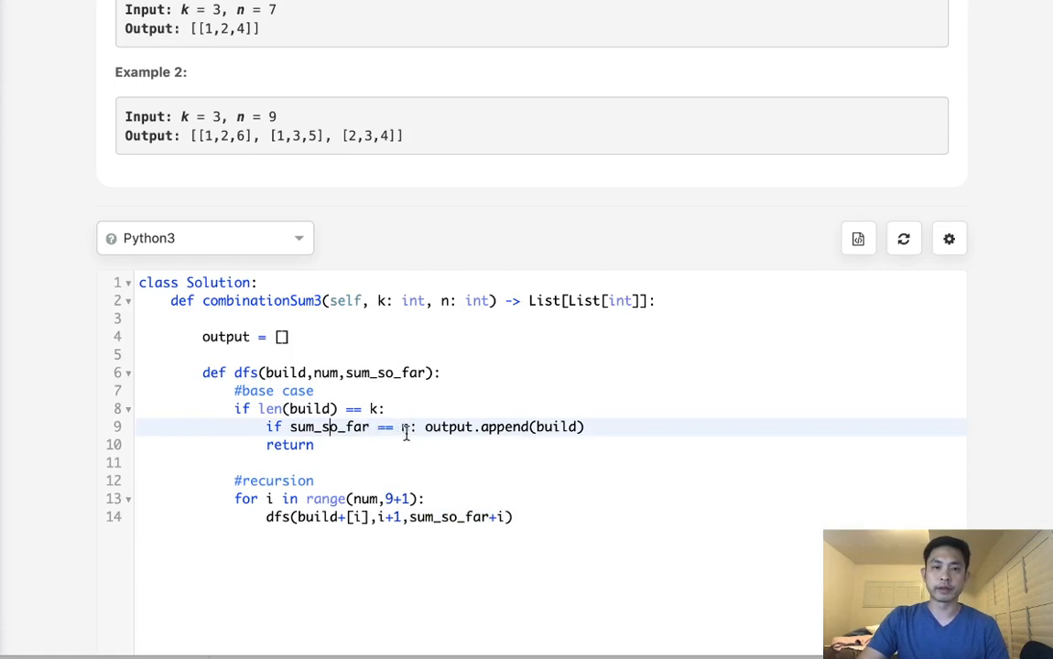
{"action": "mouse_move", "coordinate": [437, 505]}
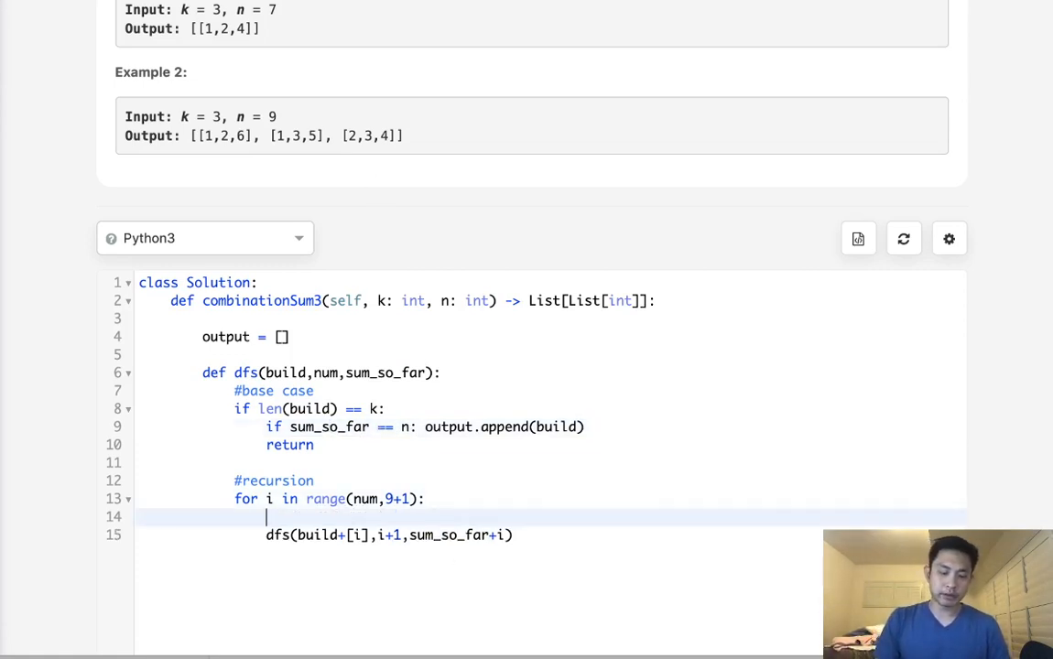
- Add the pruning check if sum_so_far+i > n: break inside the digit loop
{"action": "type", "text": "if sum_so_far+"}
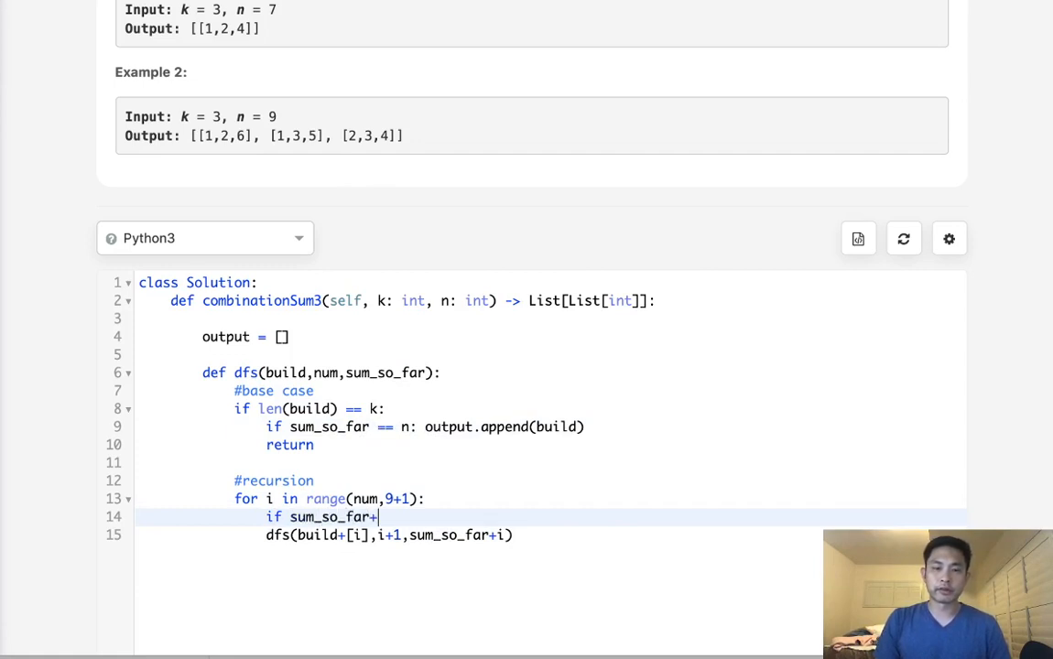
{"action": "type", "text": "i >"}
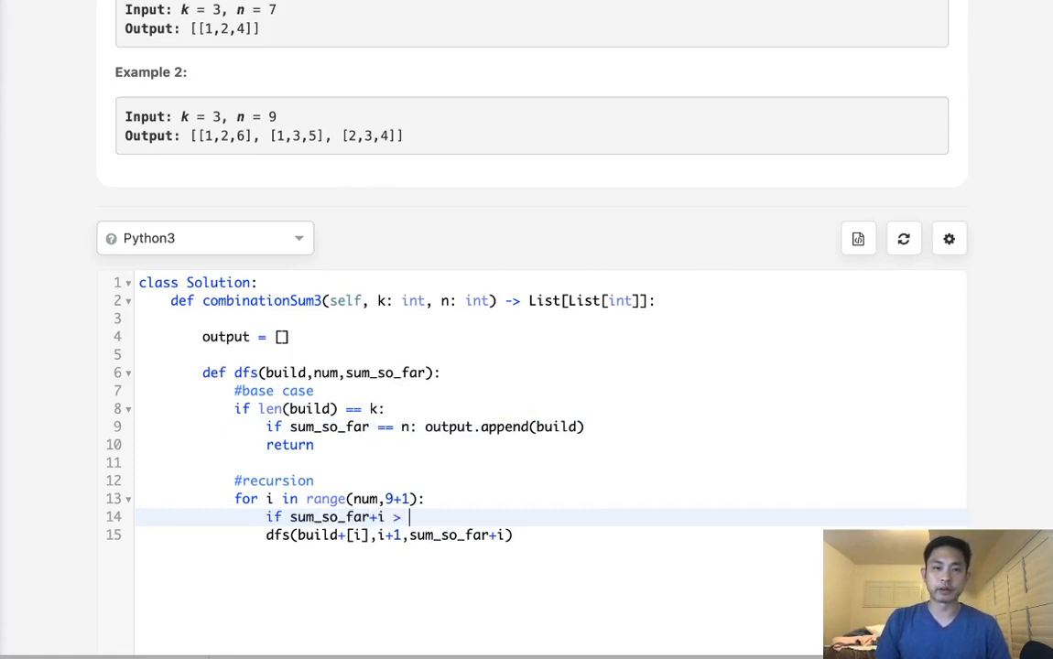
{"action": "type", "text": "n:"}
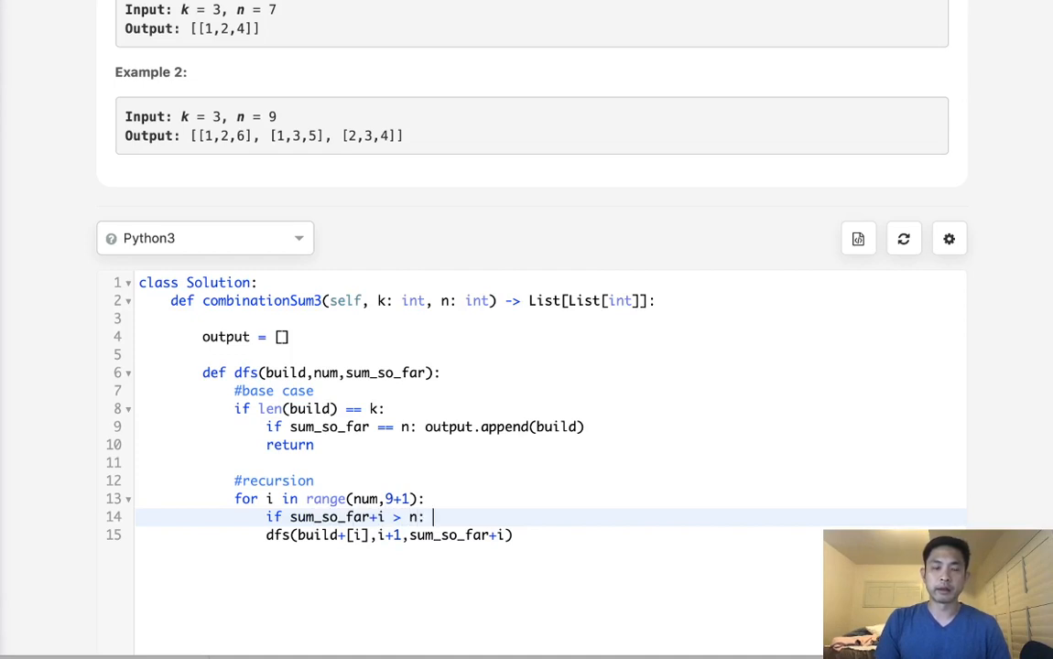
{"action": "type", "text": "break"}
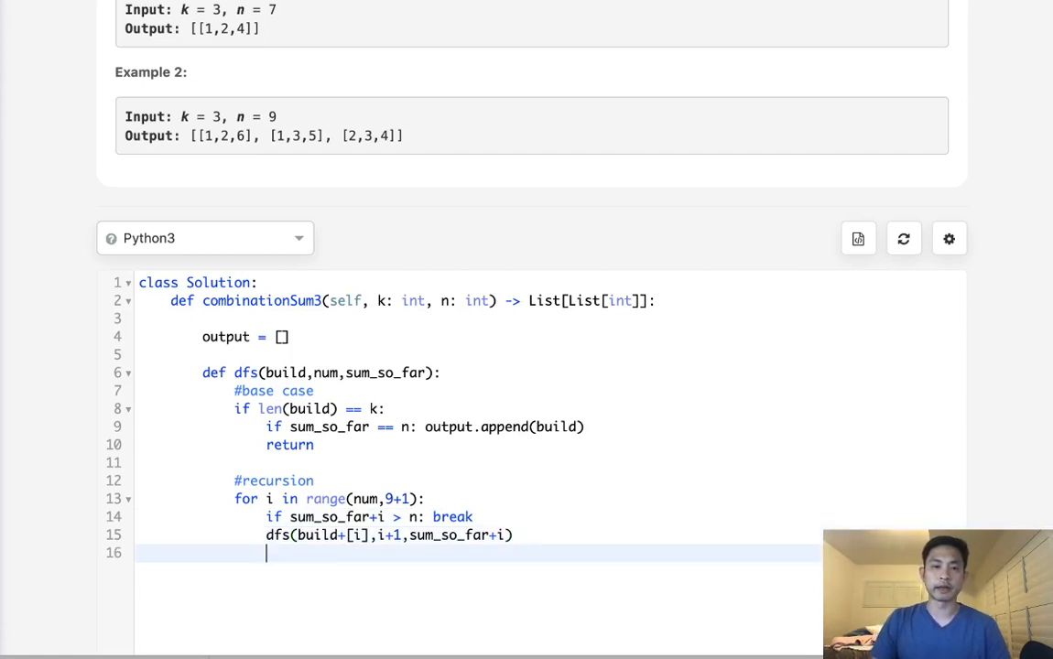
{"action": "key", "text": "Enter"}
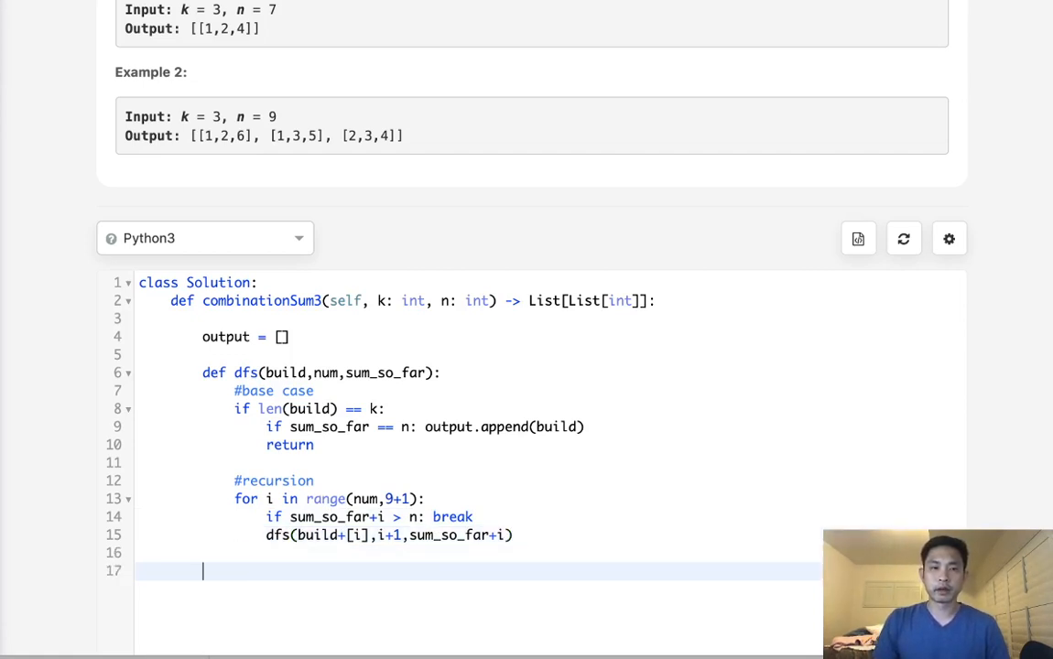
- Call dfs([],1,0), return output, and run the solution on the example input
{"action": "type", "text": "dfs"}
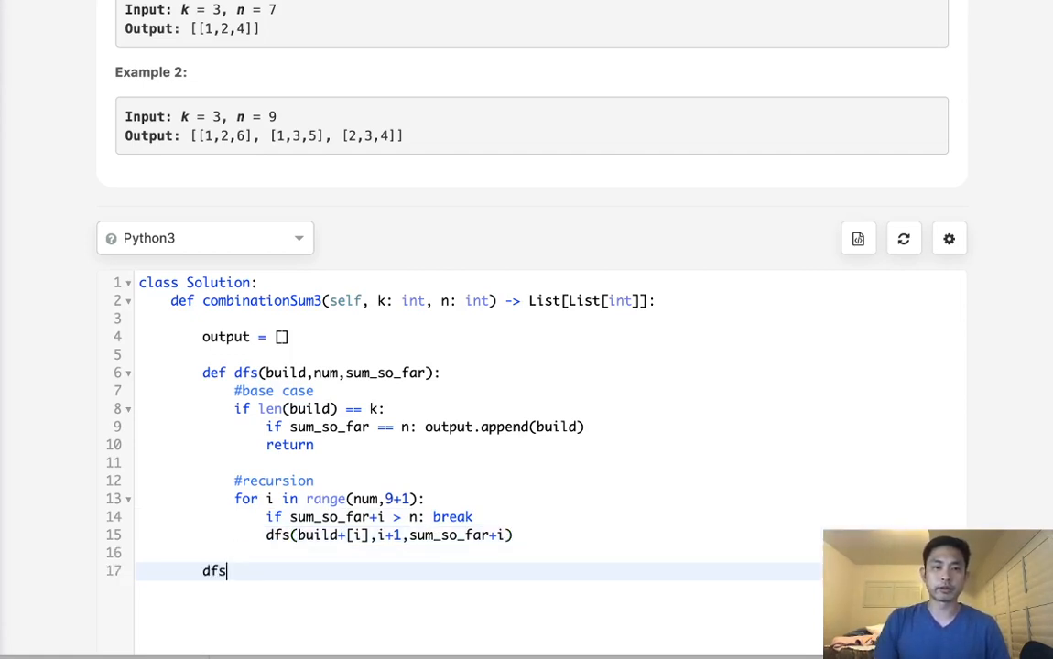
{"action": "type", "text": "()"}
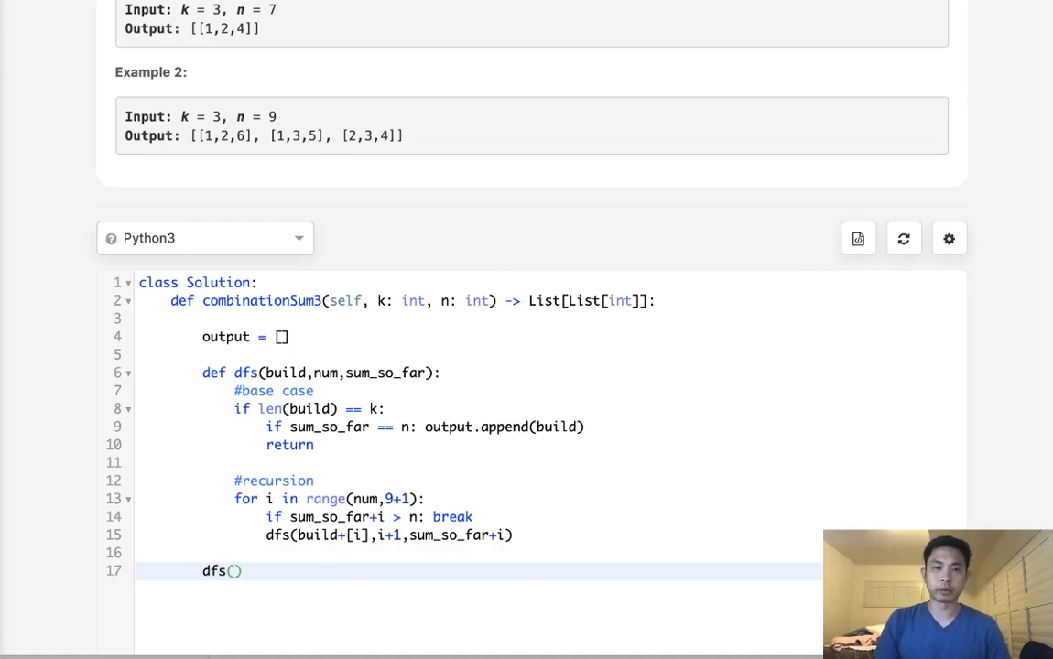
{"action": "type", "text": "[]"}
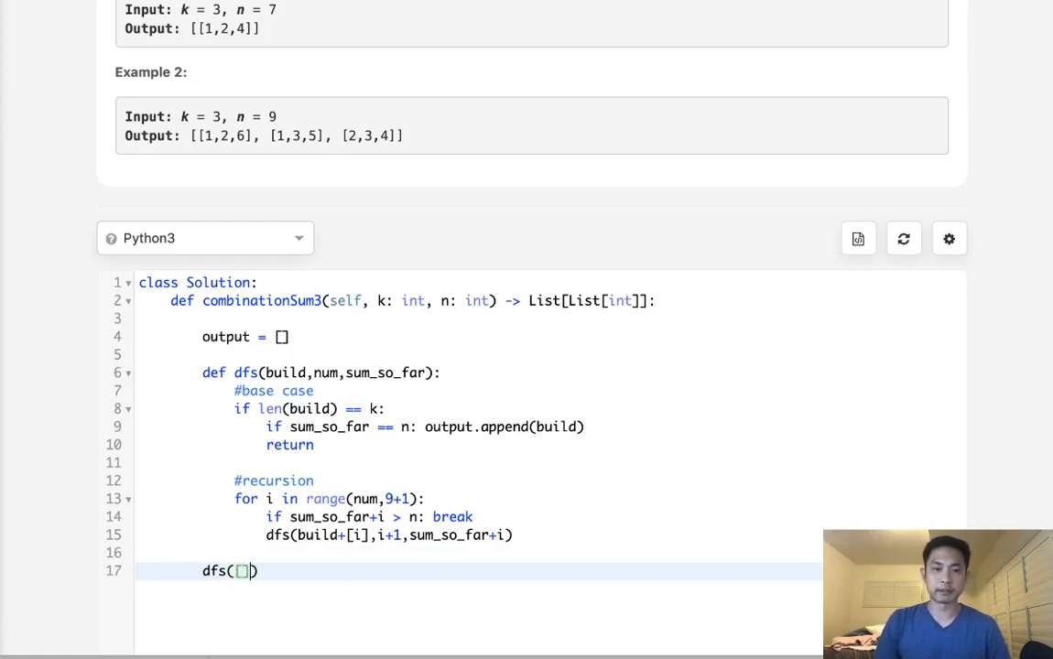
{"action": "type", "text": ","}
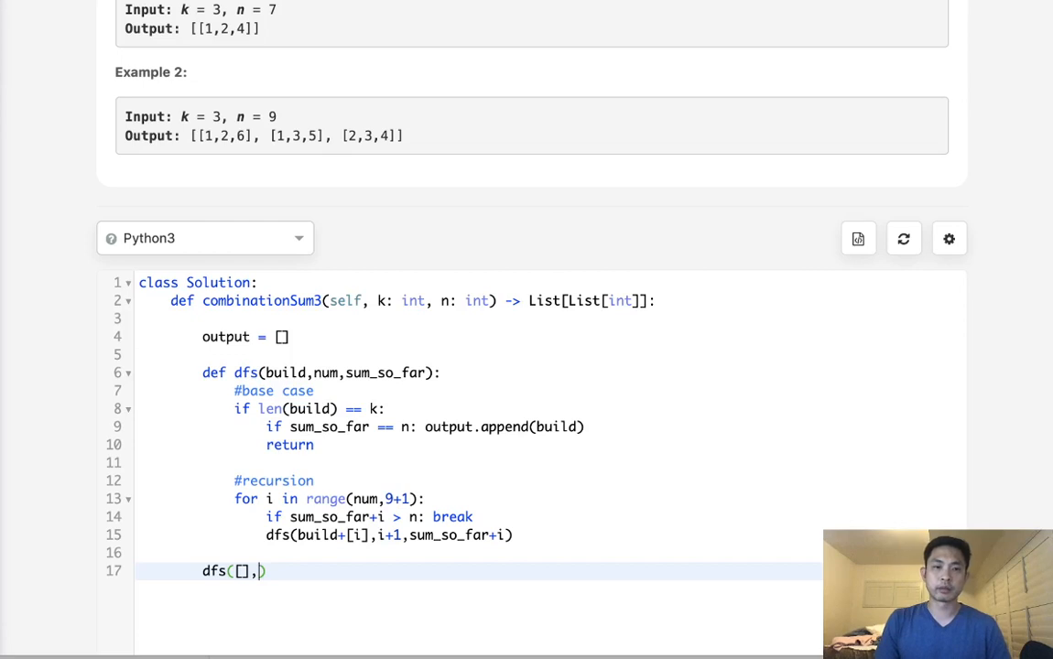
{"action": "type", "text": "1"}
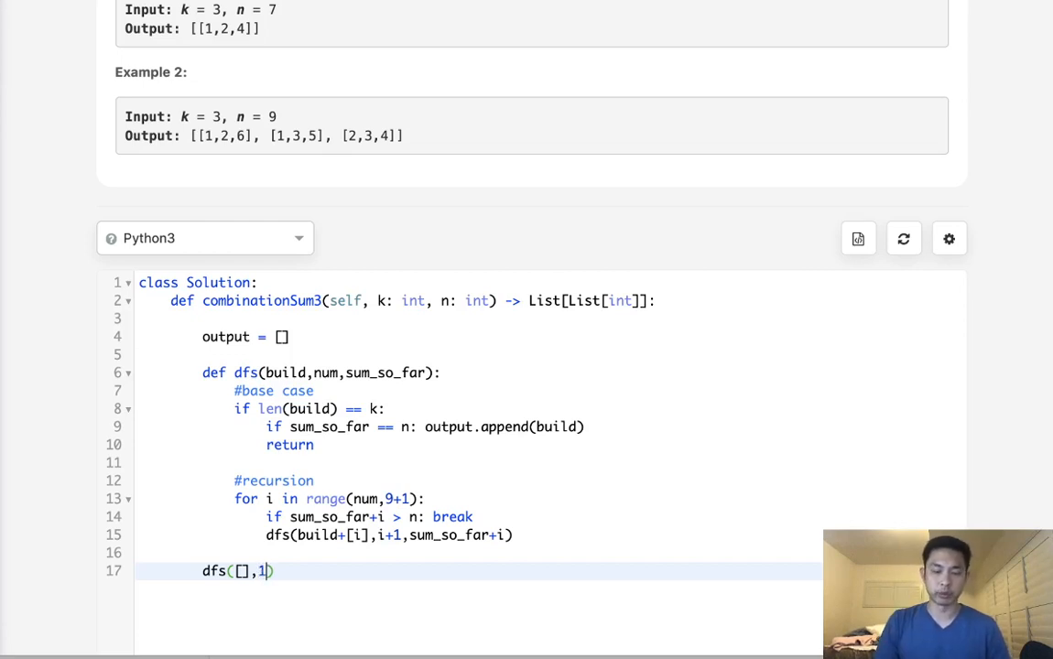
{"action": "type", "text": ",0"}
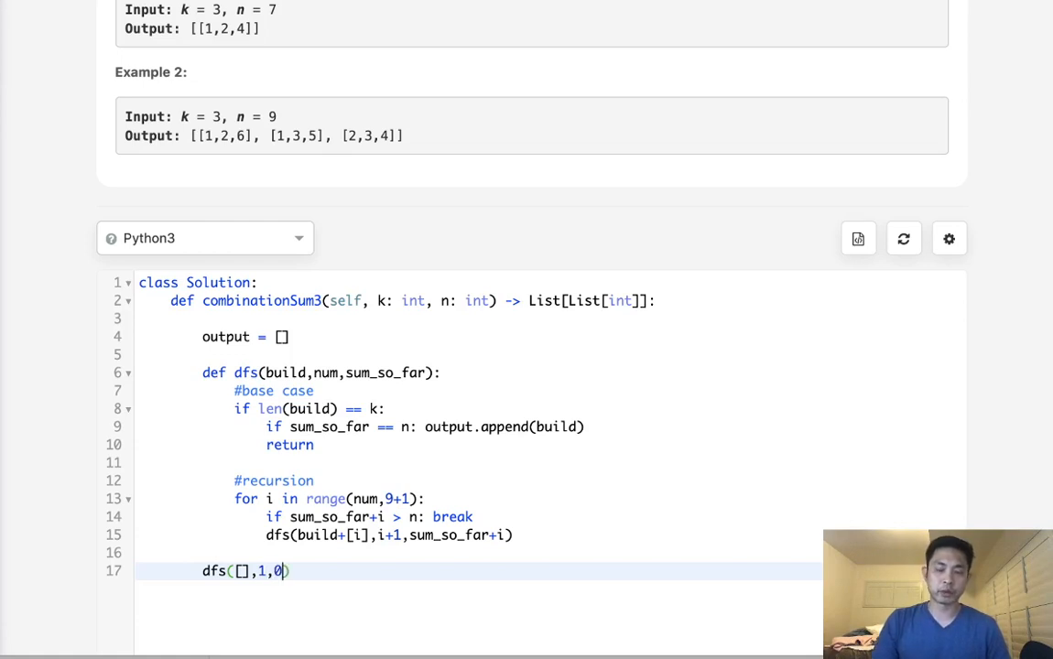
{"action": "key", "text": "Enter"}
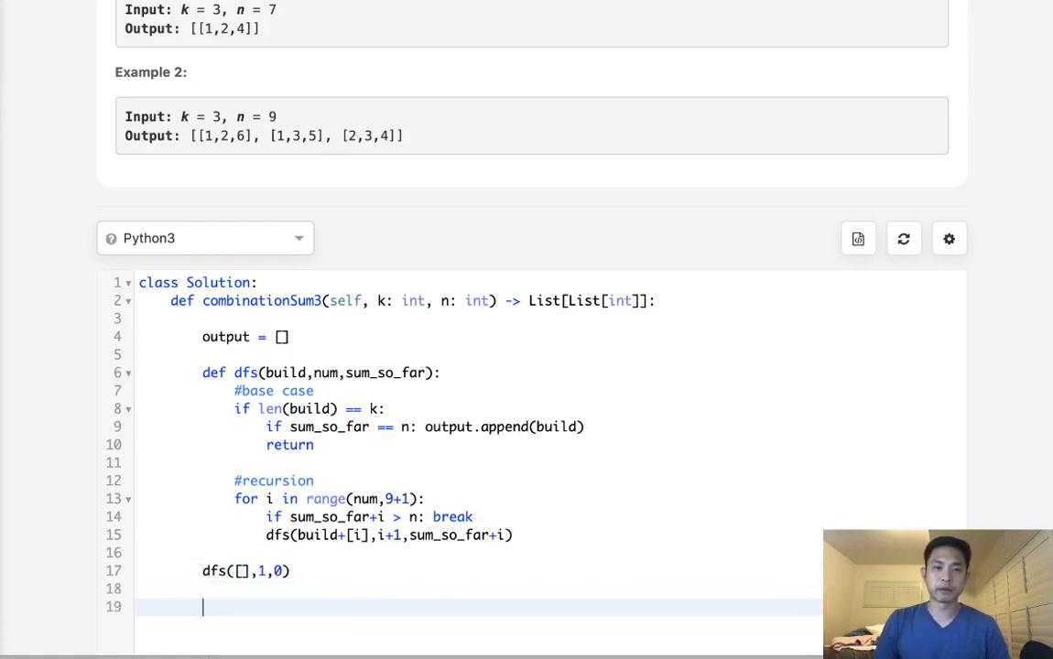
{"action": "type", "text": "return output"}
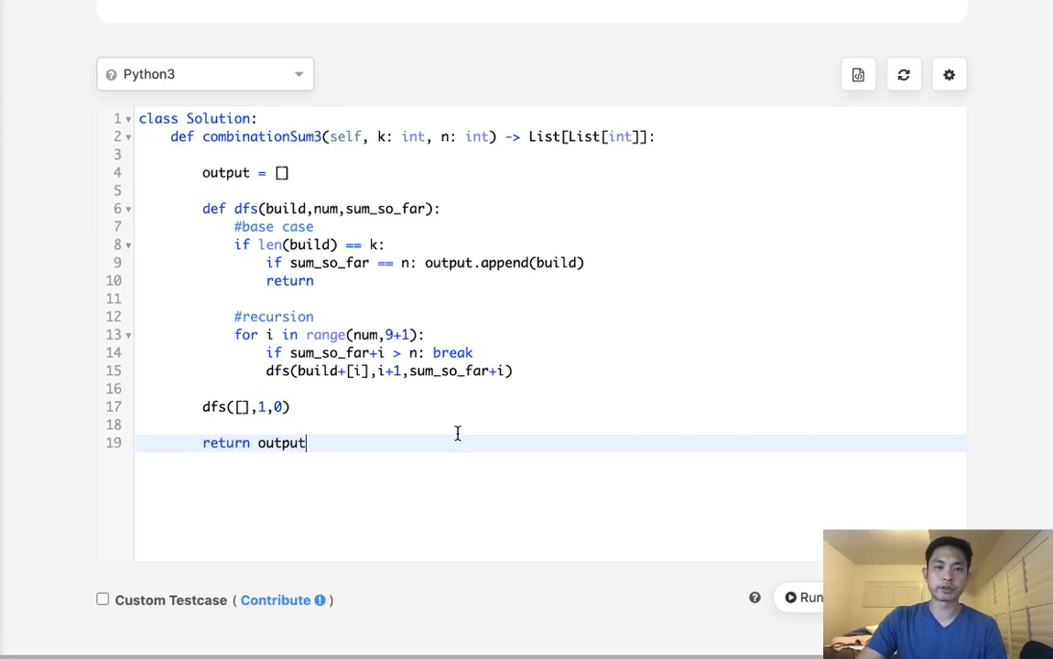
{"action": "left_click", "coordinate": [822, 344]}
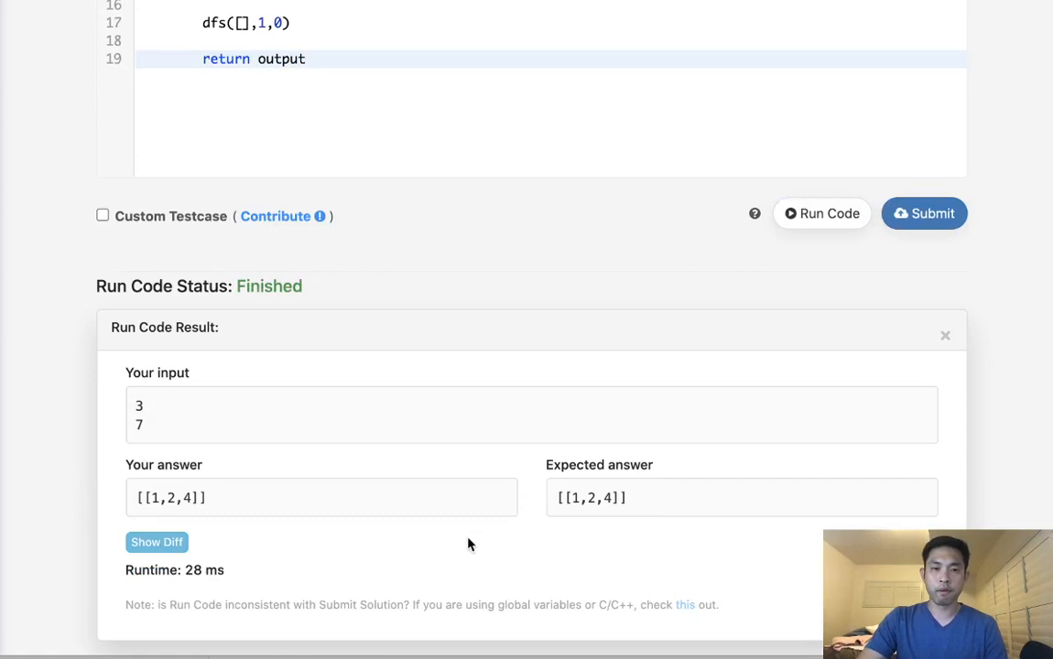
- Submit the recursive solution, get Accepted, and select its whole body for replacement
{"action": "left_click", "coordinate": [922, 213]}
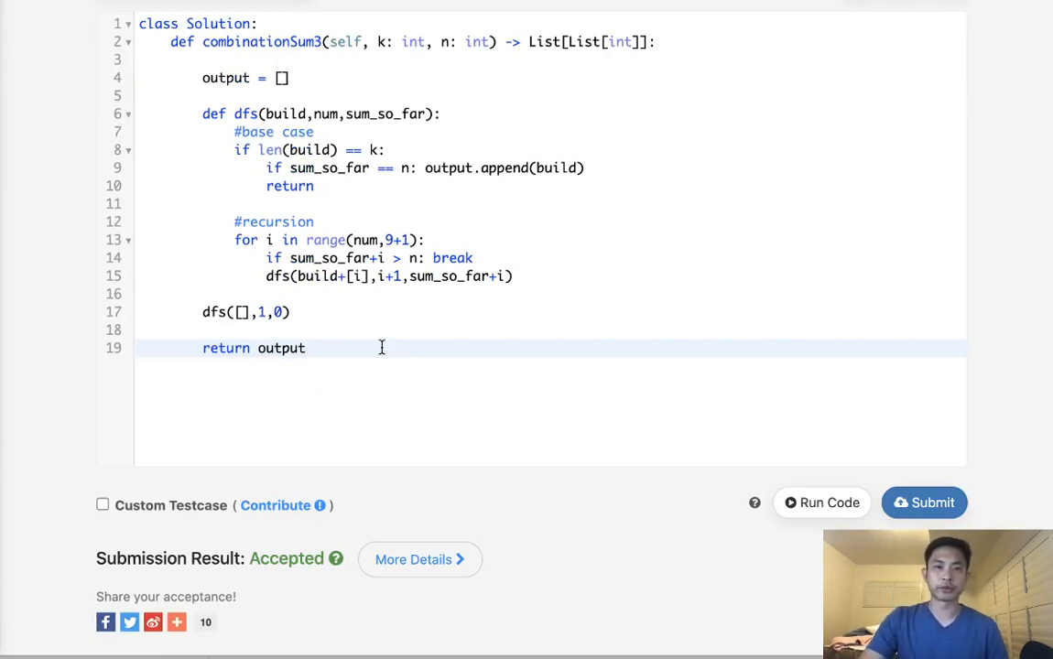
{"action": "left_click_drag", "start_coordinate": [315, 208], "coordinate": [308, 348]}
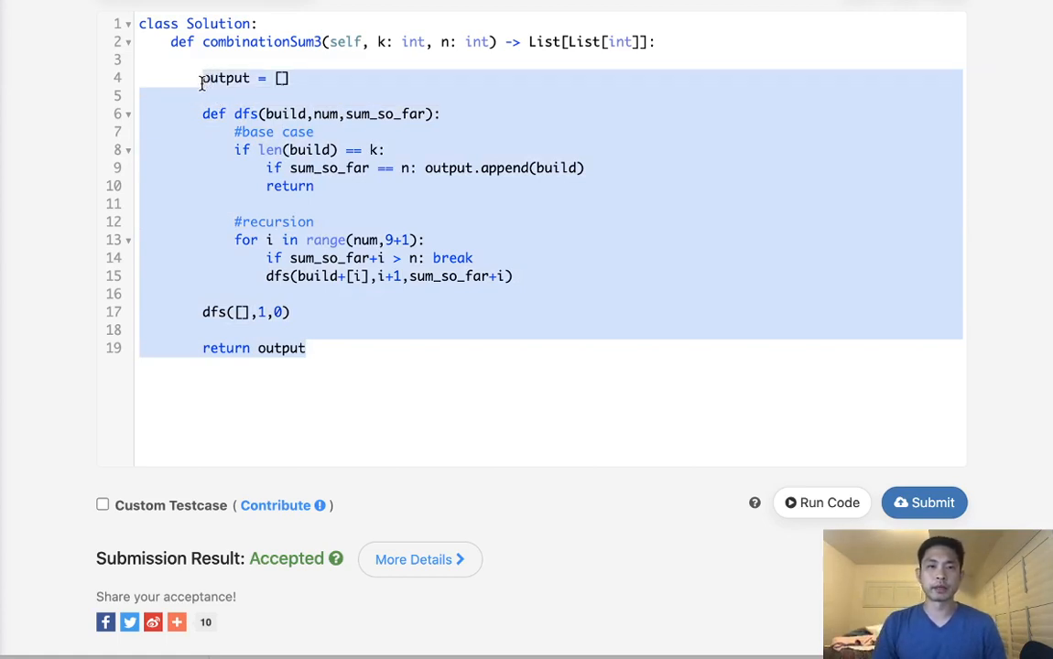
- Delete the recursive body and define nums as the digits from range(1, 9+1)
{"action": "key", "text": "Delete"}
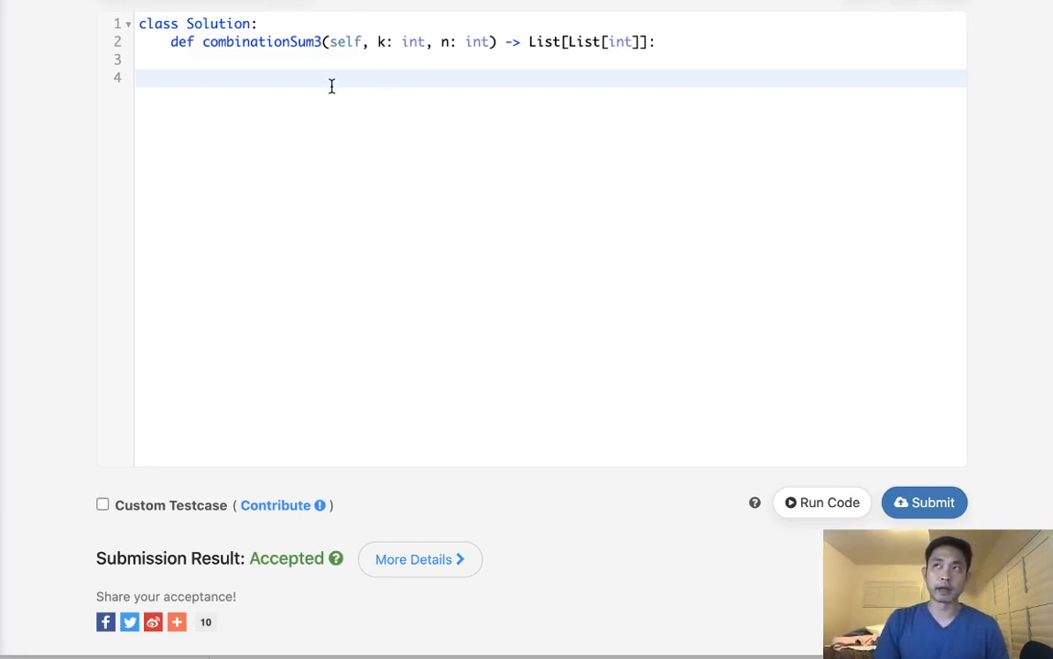
{"action": "type", "text": "nu"}
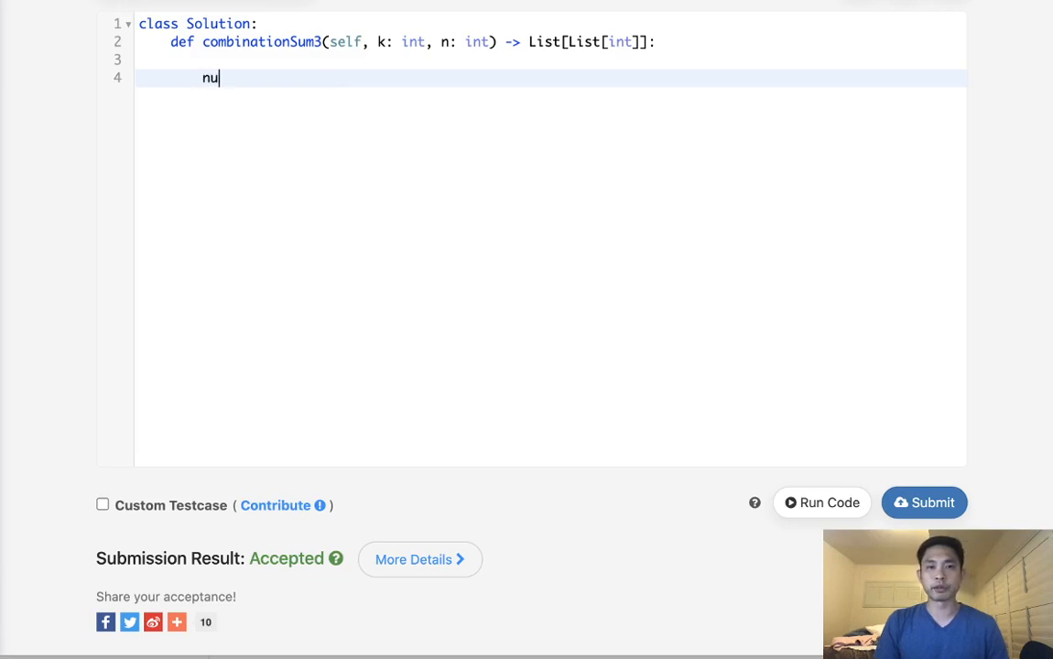
{"action": "type", "text": "ms = []"}
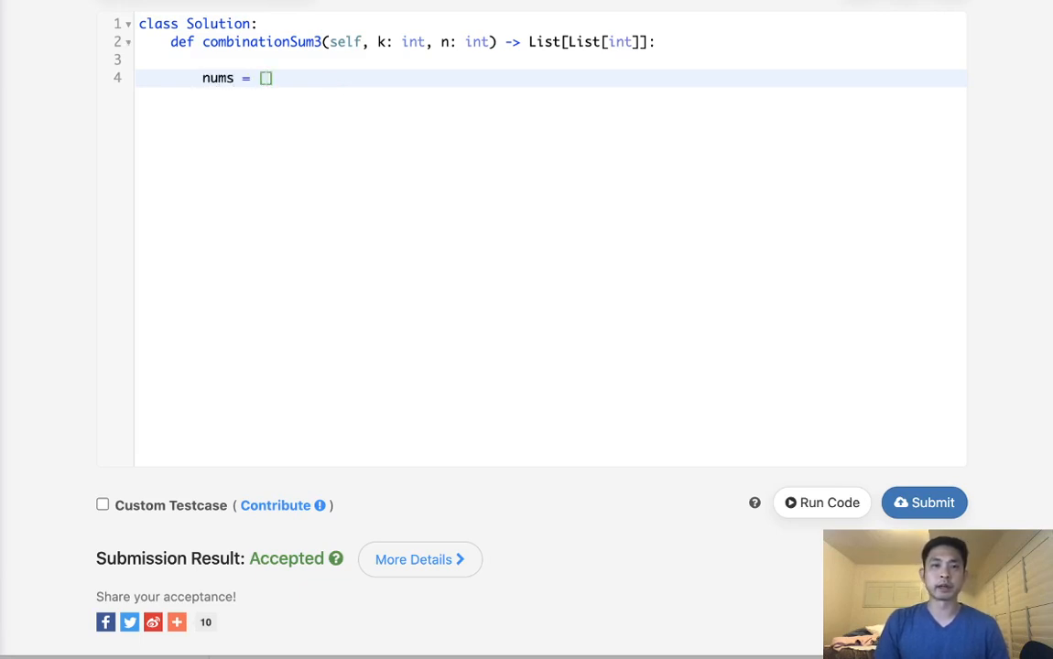
{"action": "type", "text": "i for i"}
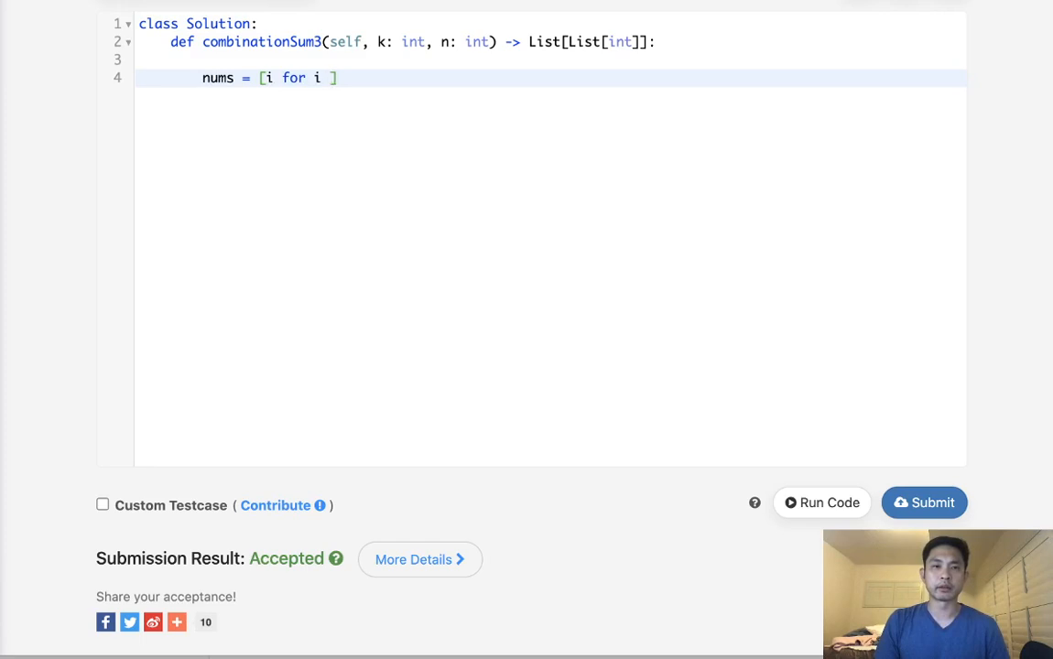
{"action": "type", "text": "in range()"}
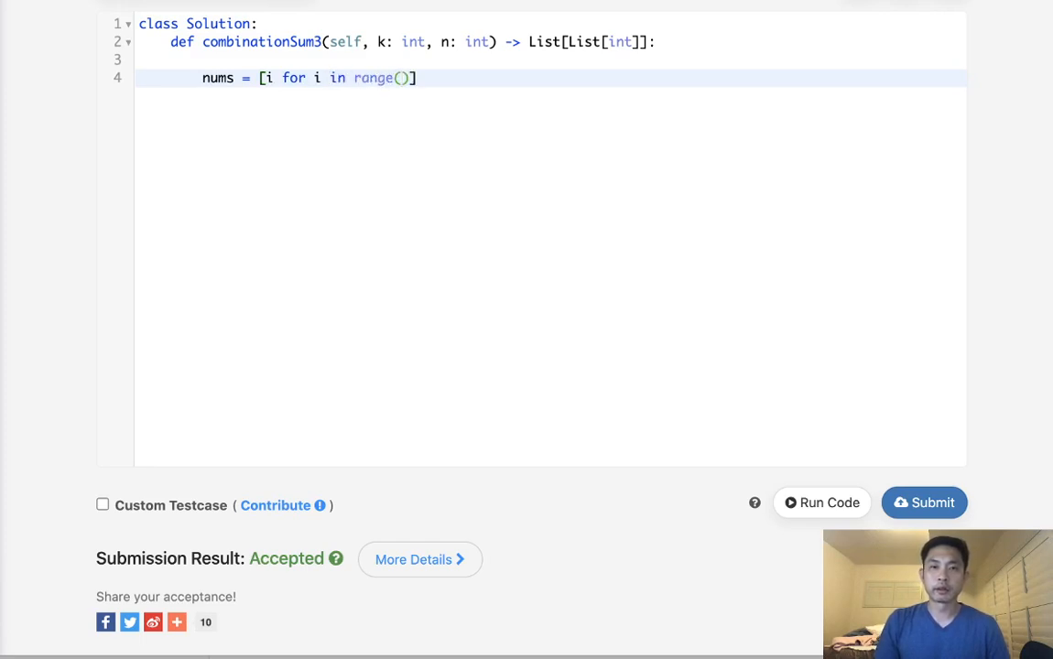
{"action": "type", "text": "1,"}
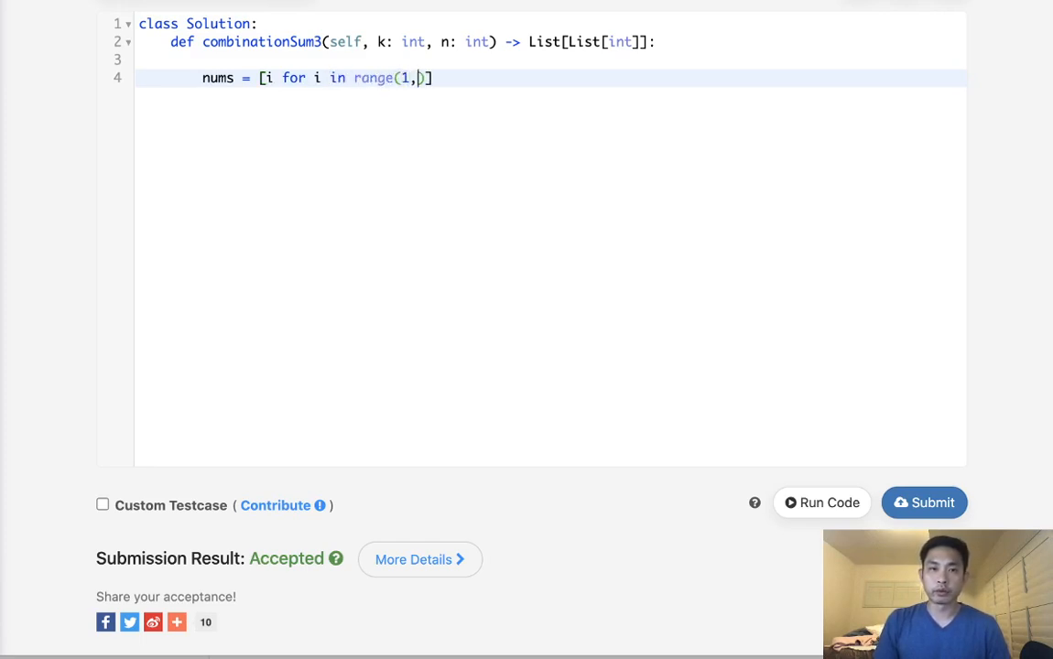
{"action": "type", "text": "9=1"}
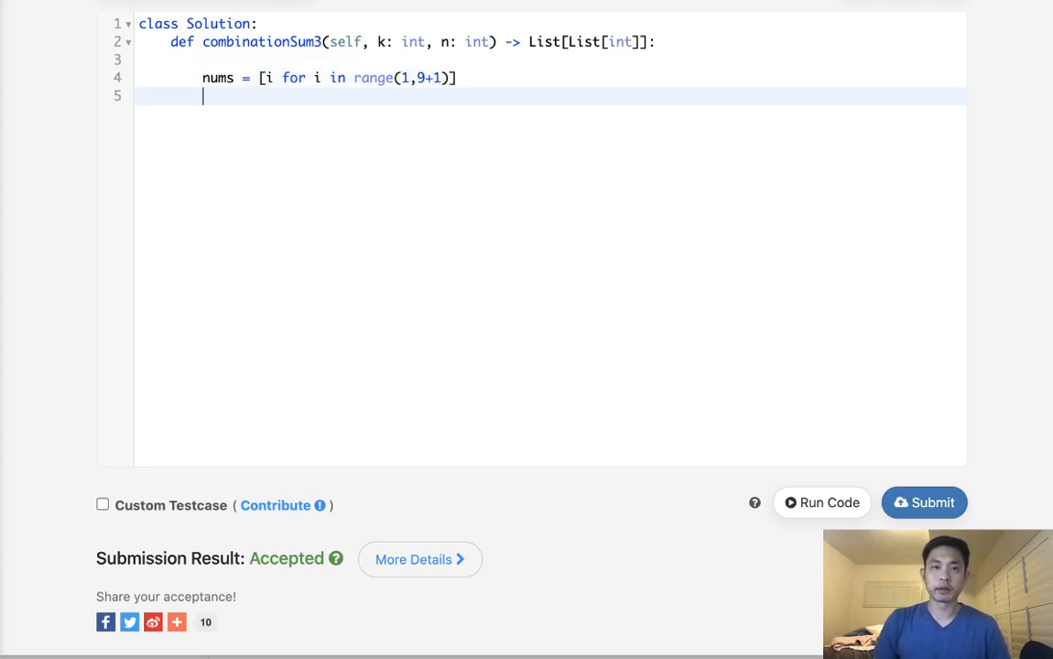
- Build combo = itertools.combinations(nums, k) and return the combinations whose sum(c) == n
{"action": "type", "text": "combo ="}
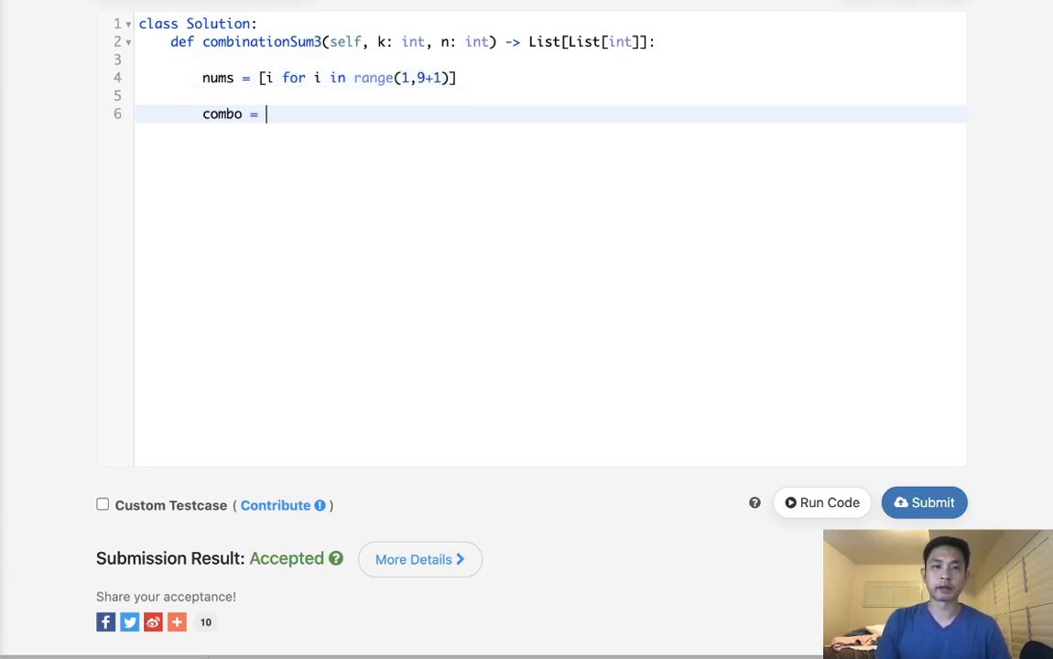
{"action": "type", "text": "itertools.com"}
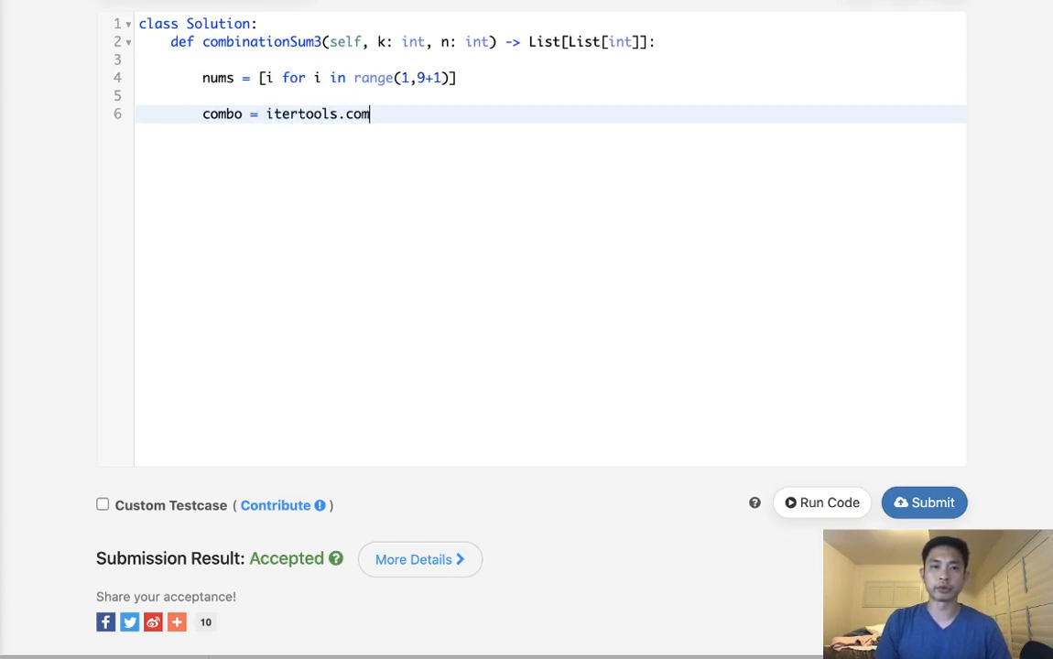
{"action": "type", "text": "binations(nums,k"}
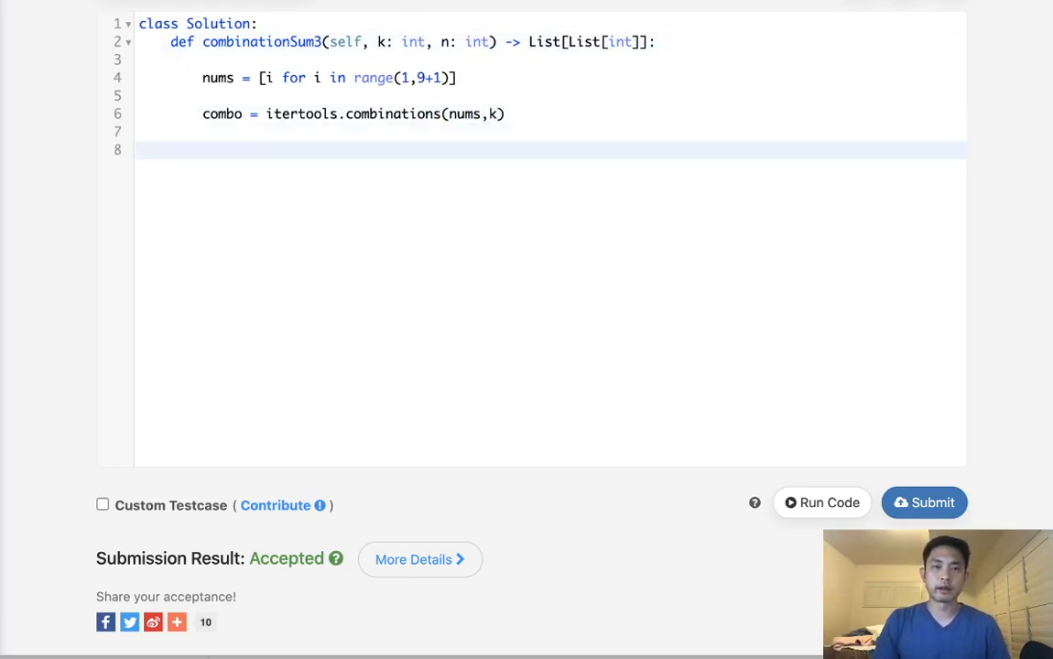
{"action": "type", "text": "return [c"}
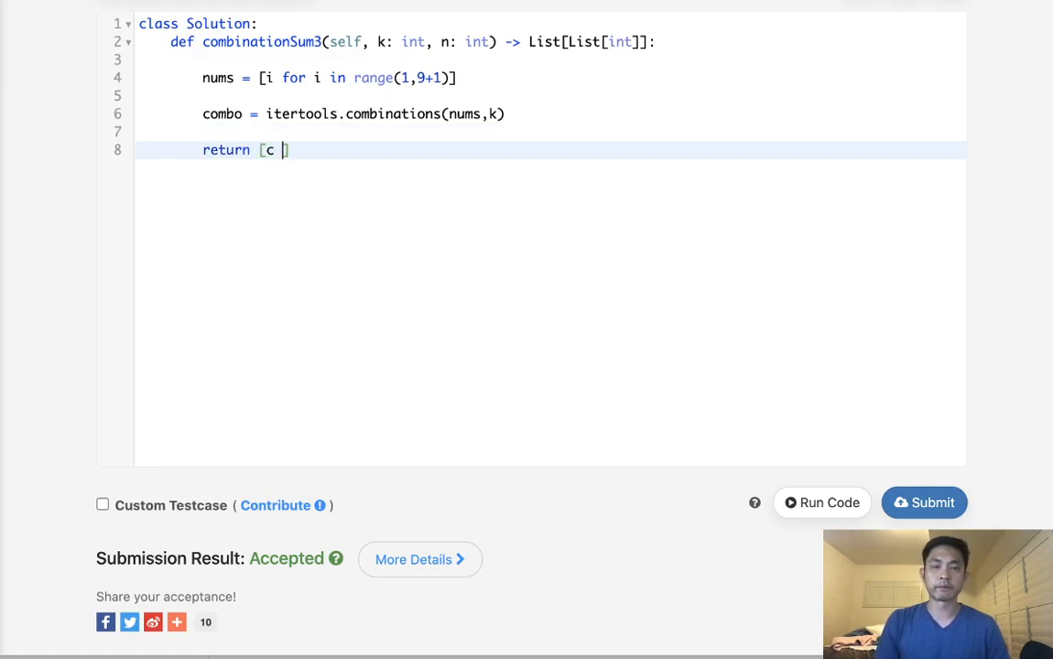
{"action": "type", "text": "for c in bomb"}
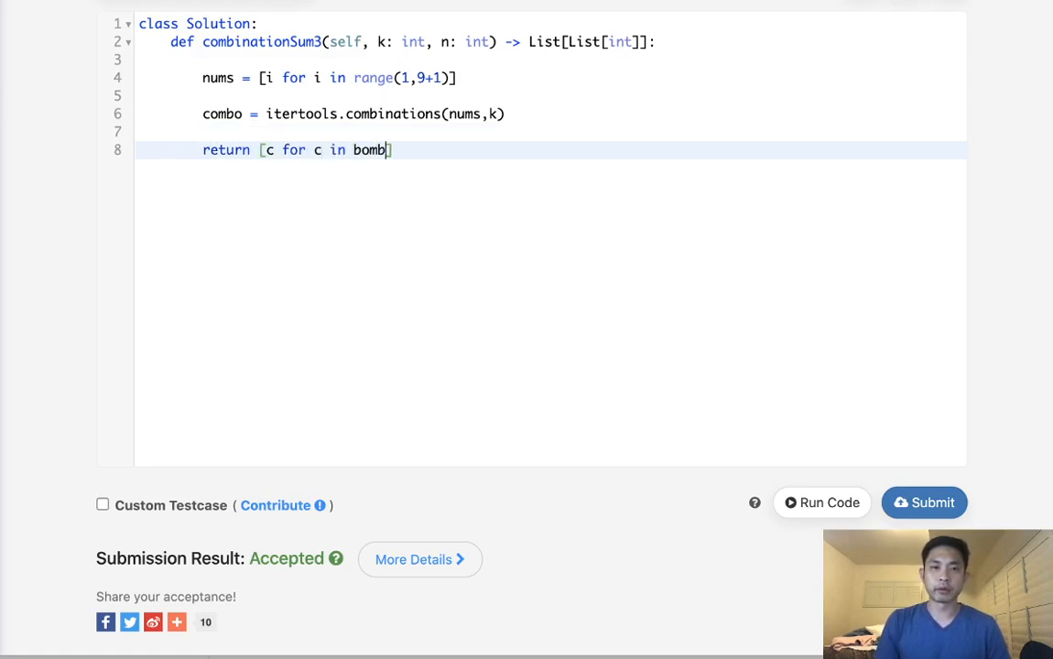
{"action": "type", "text": "combo if"}
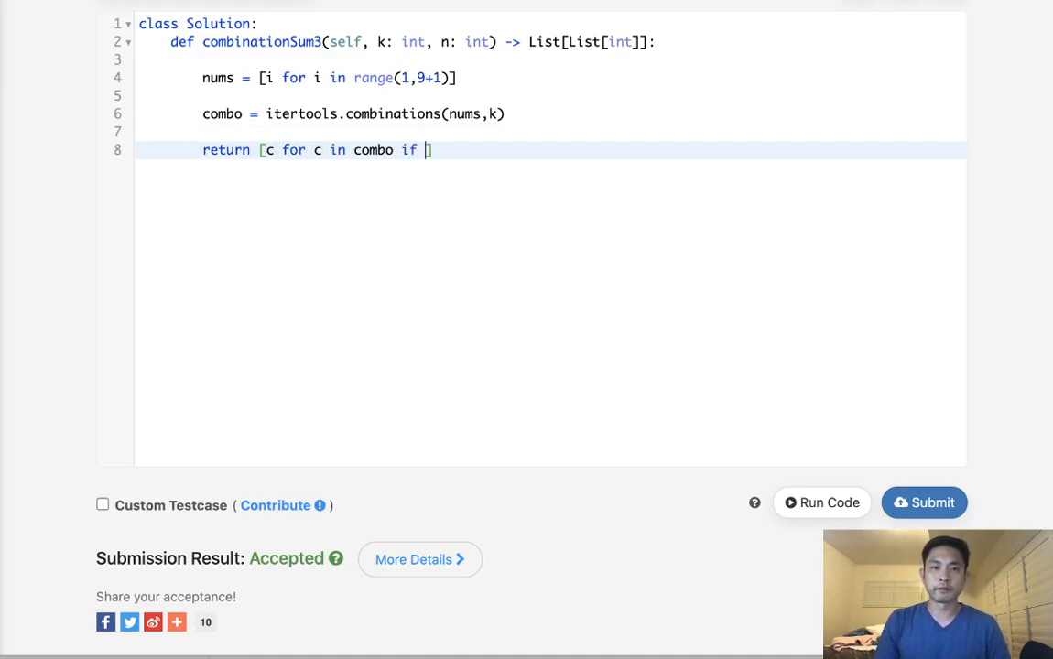
{"action": "type", "text": "sum(c)"}
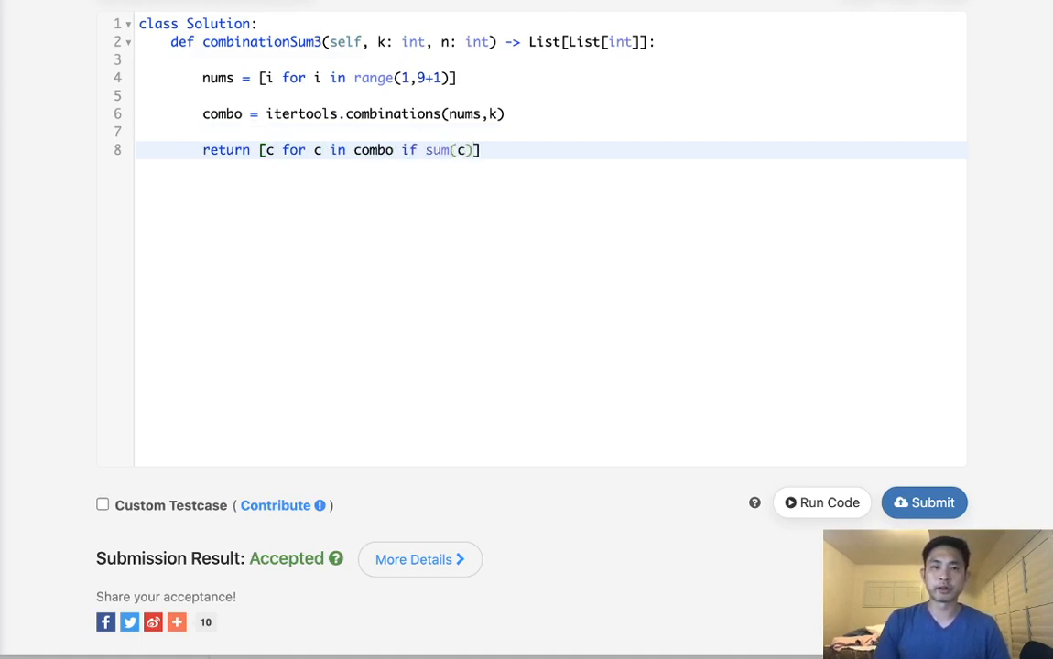
{"action": "type", "text": "==n"}
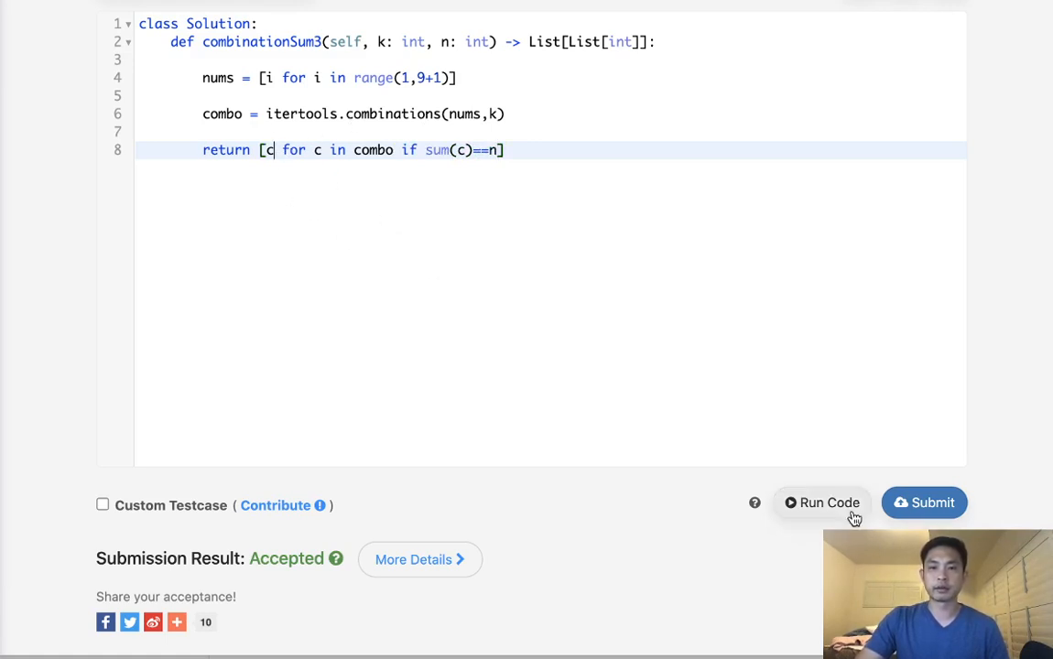
- Run the itertools version on the example, confirm [[1,2,4]], and submit it
{"action": "left_click", "coordinate": [820, 502]}
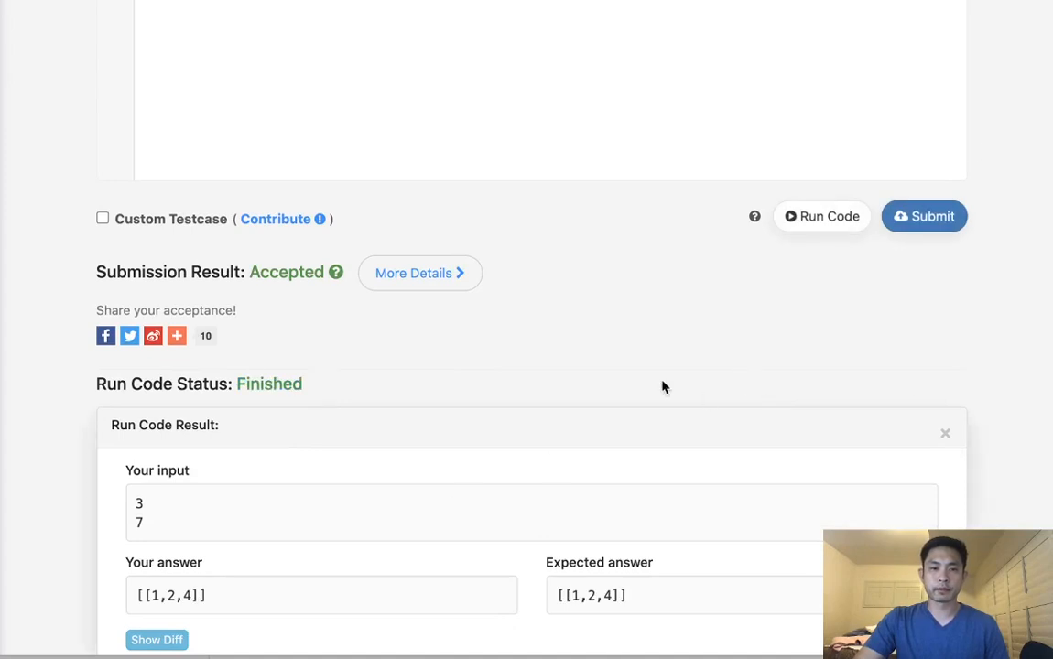
{"action": "left_click", "coordinate": [923, 216]}
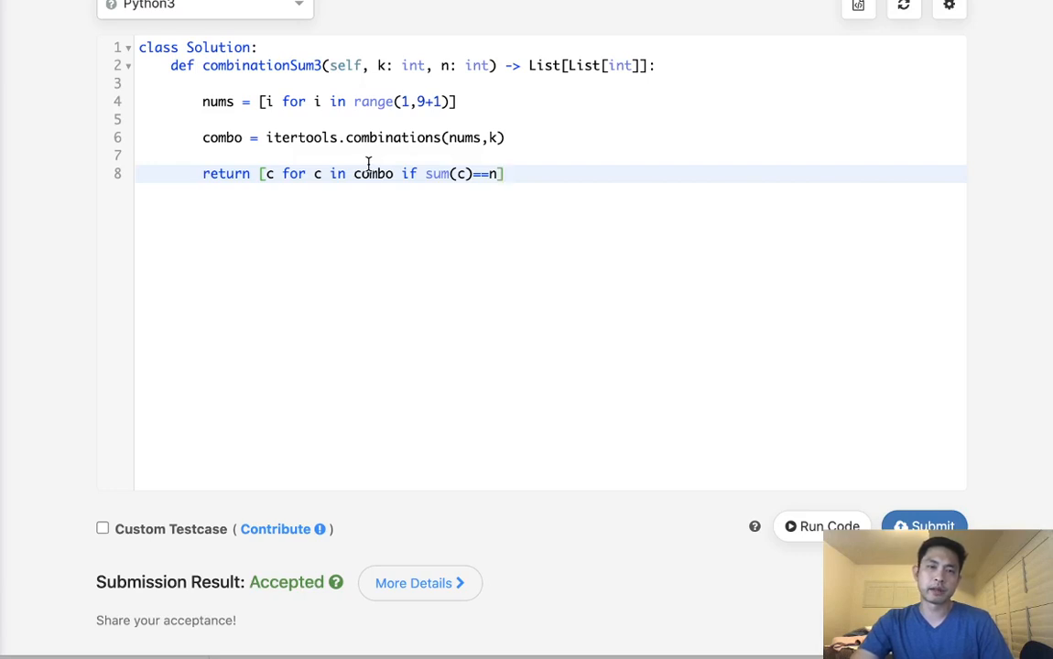
{"action": "mouse_move", "coordinate": [341, 136]}
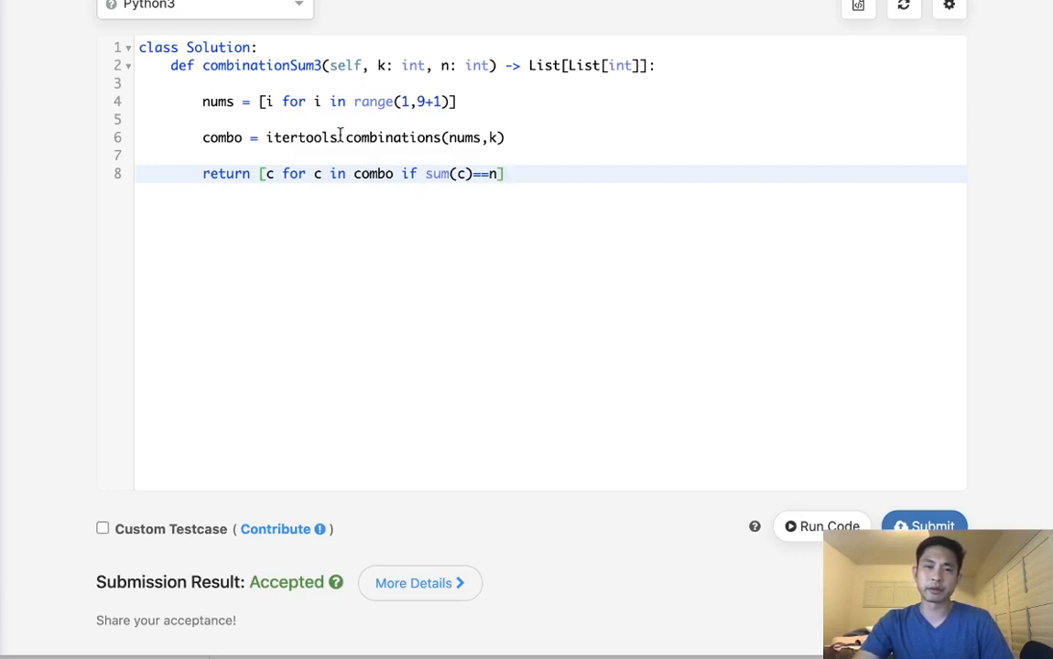
{"action": "double_click", "coordinate": [302, 137]}
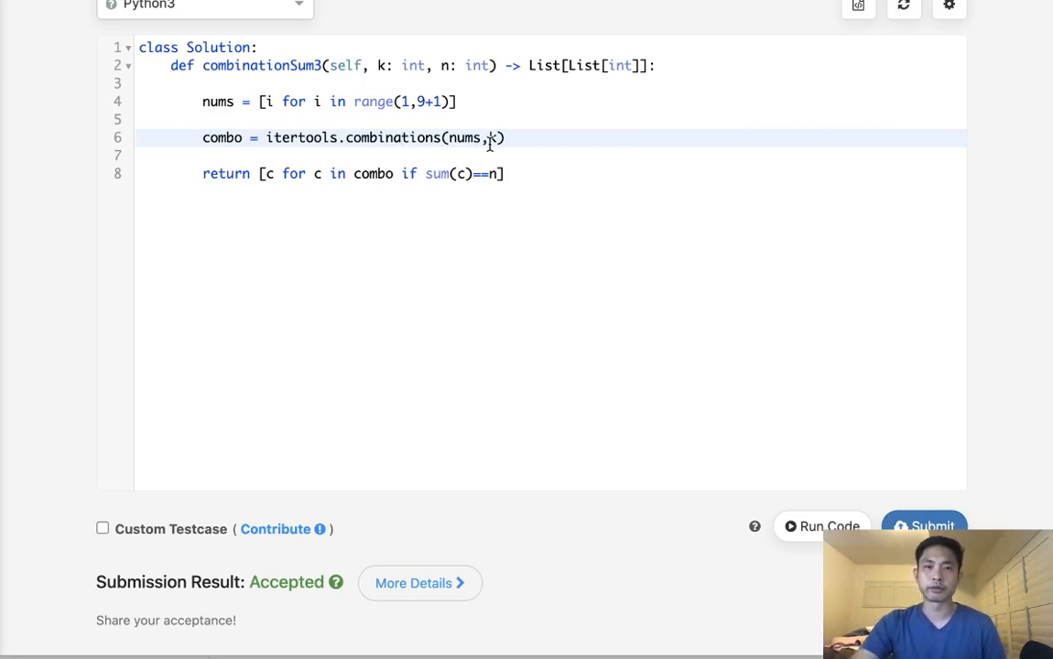
{"action": "mouse_move", "coordinate": [265, 138]}
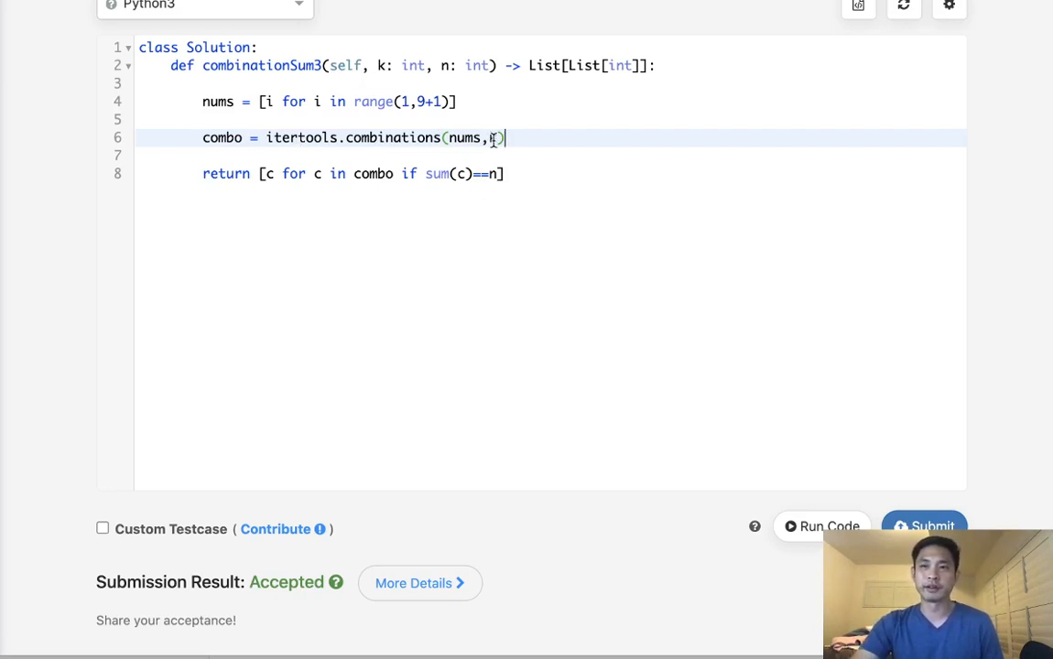
{"action": "type", "text": "k"}
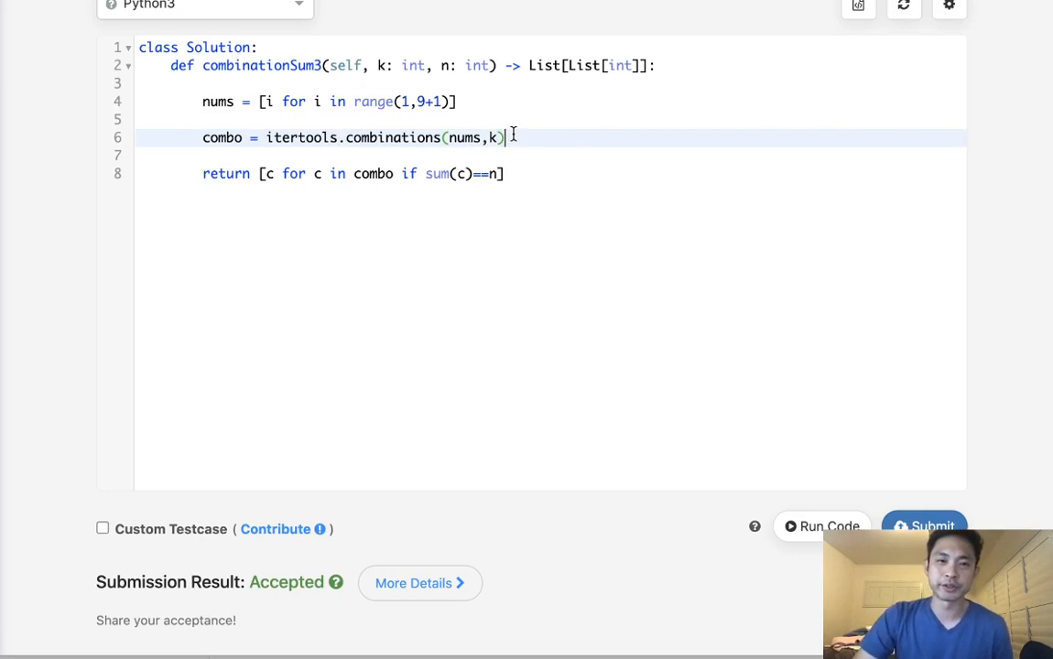